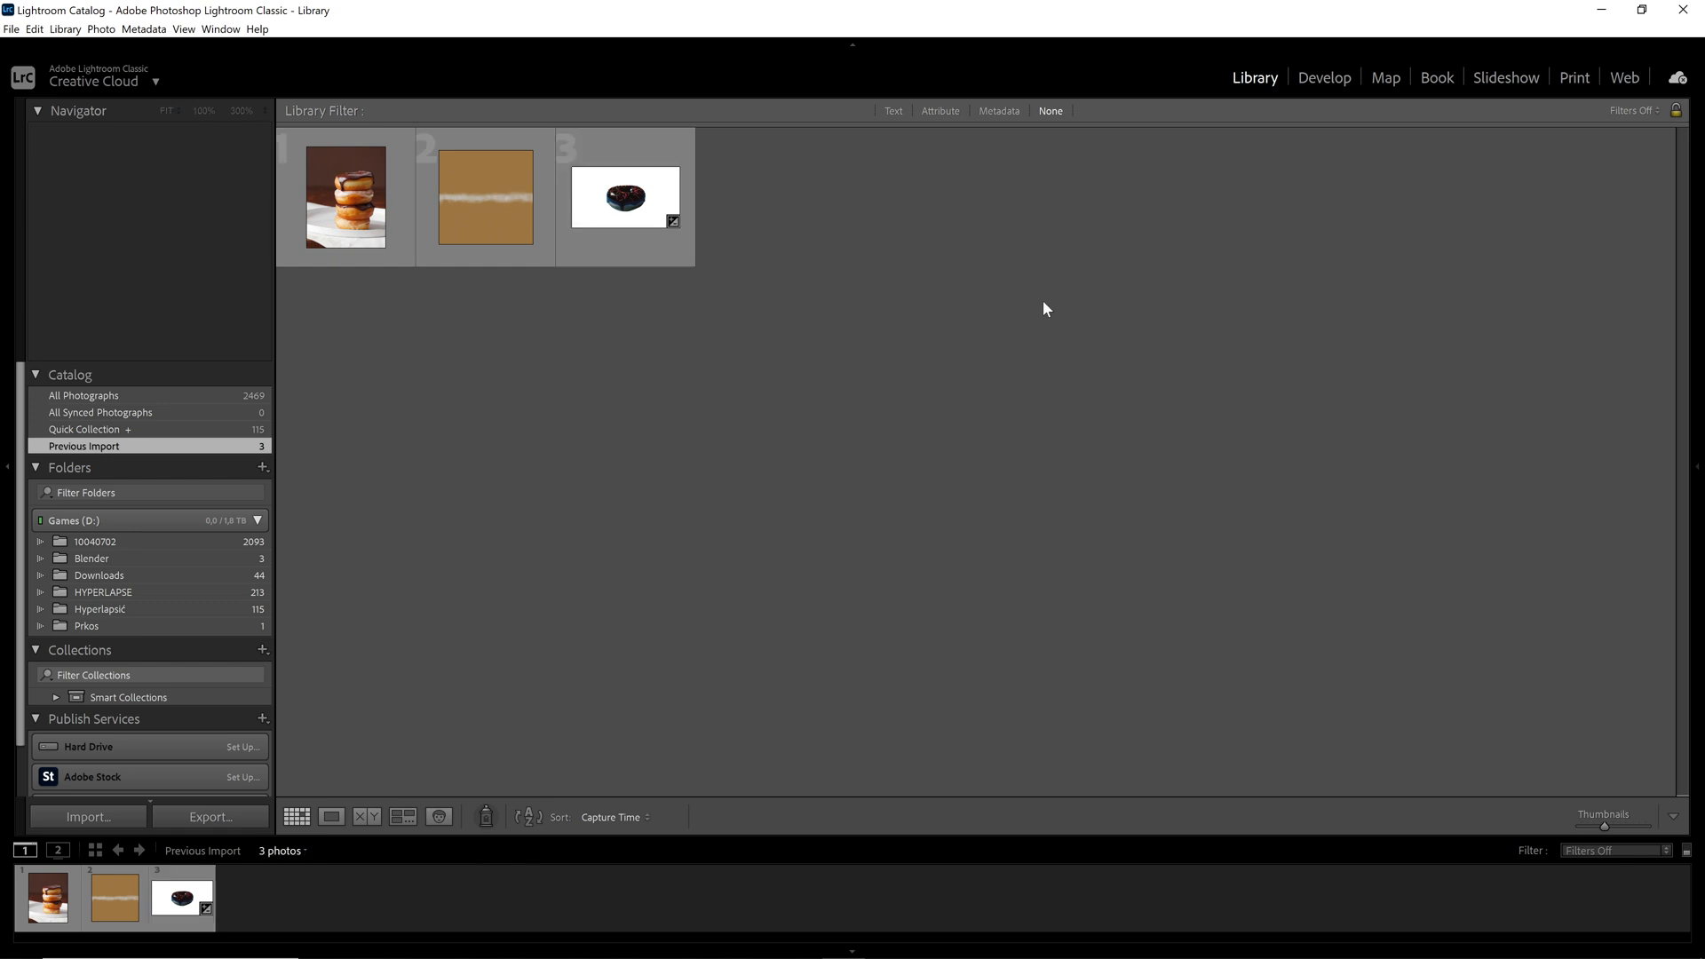
mouse_move(790, 439)
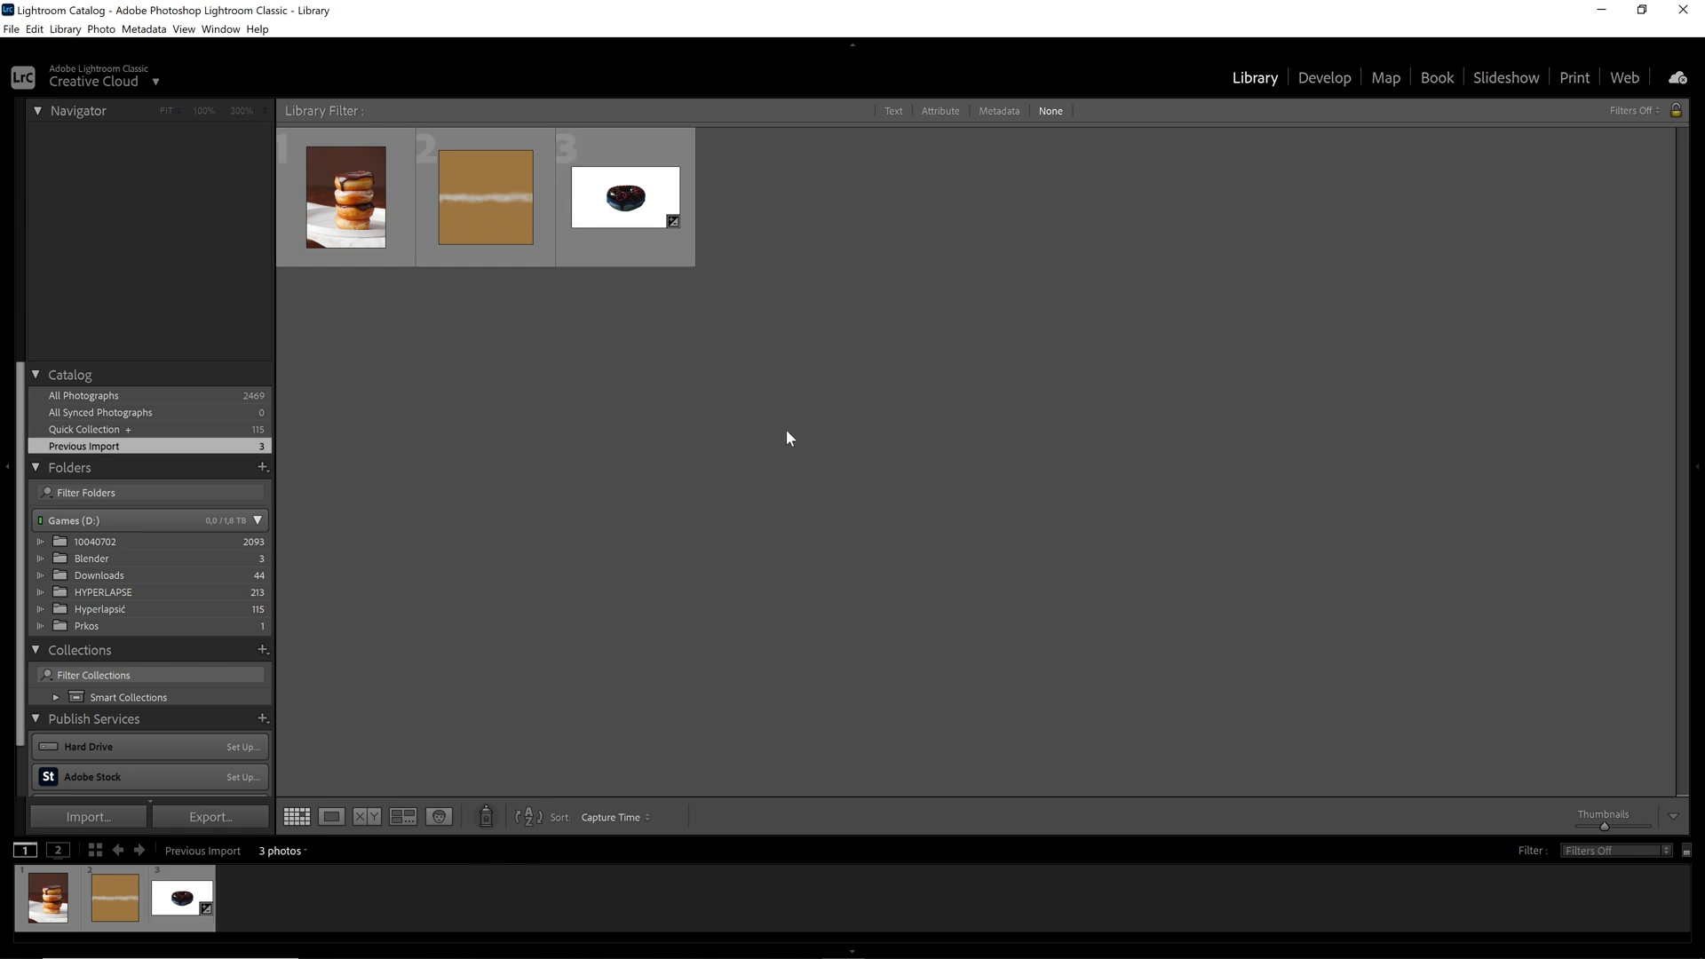
mouse_move(675, 194)
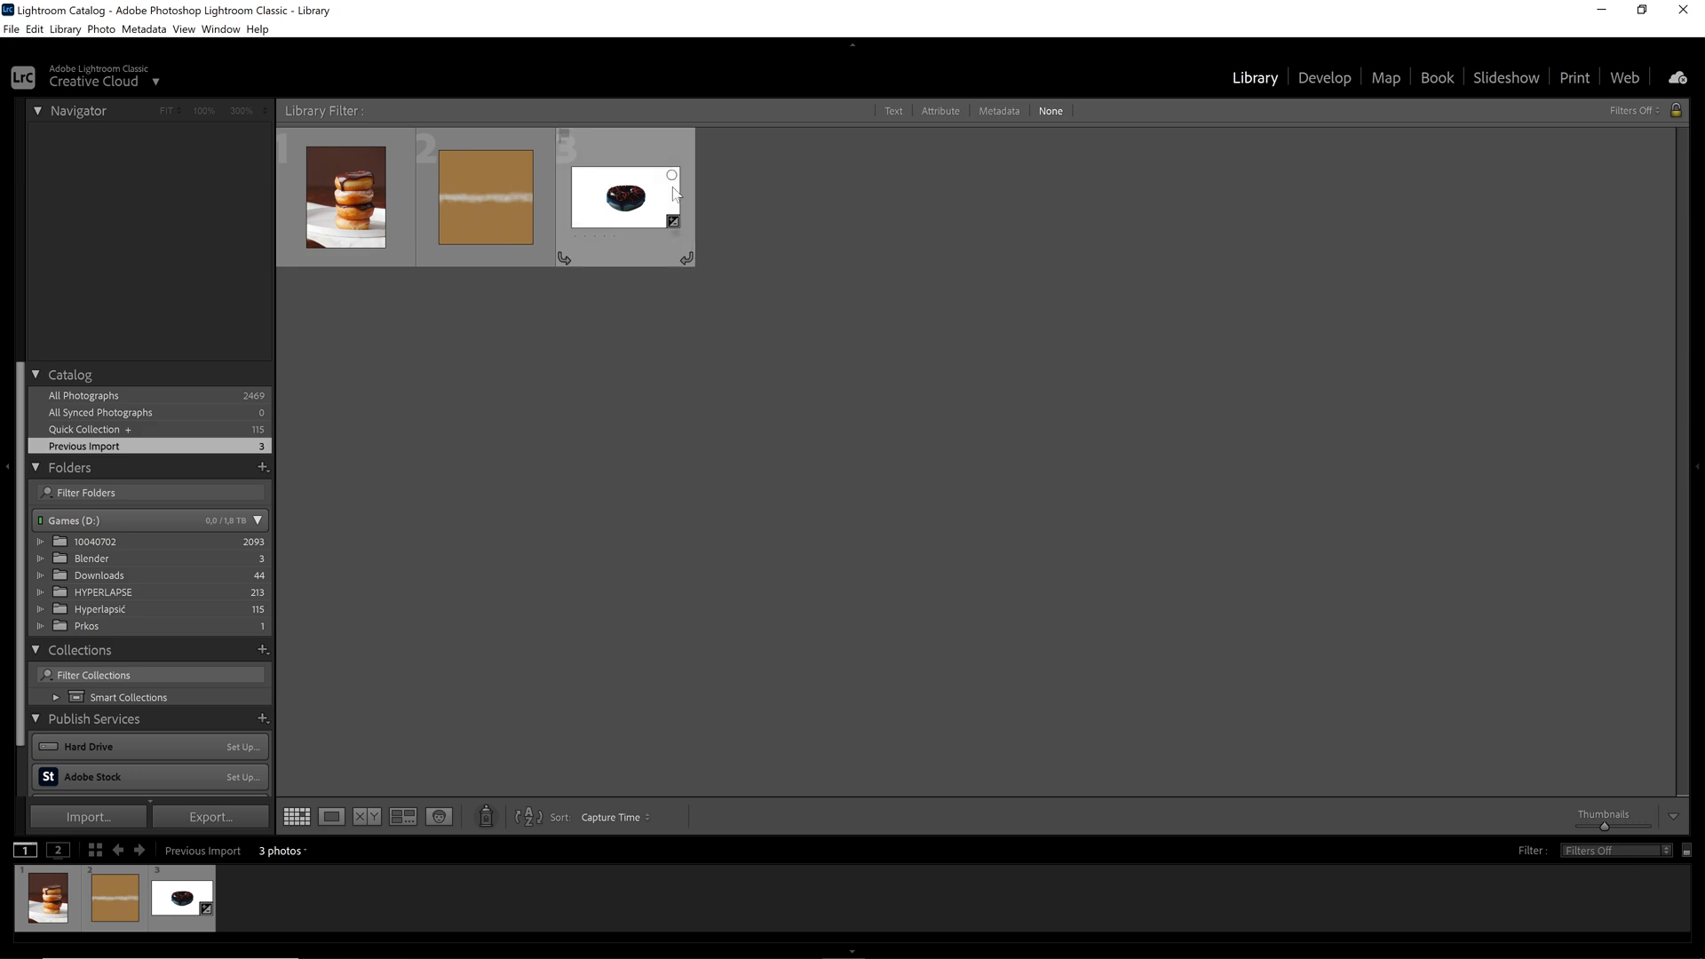
Select the haloween donut prototype.png thumbnail in the Library grid.
left_click(622, 199)
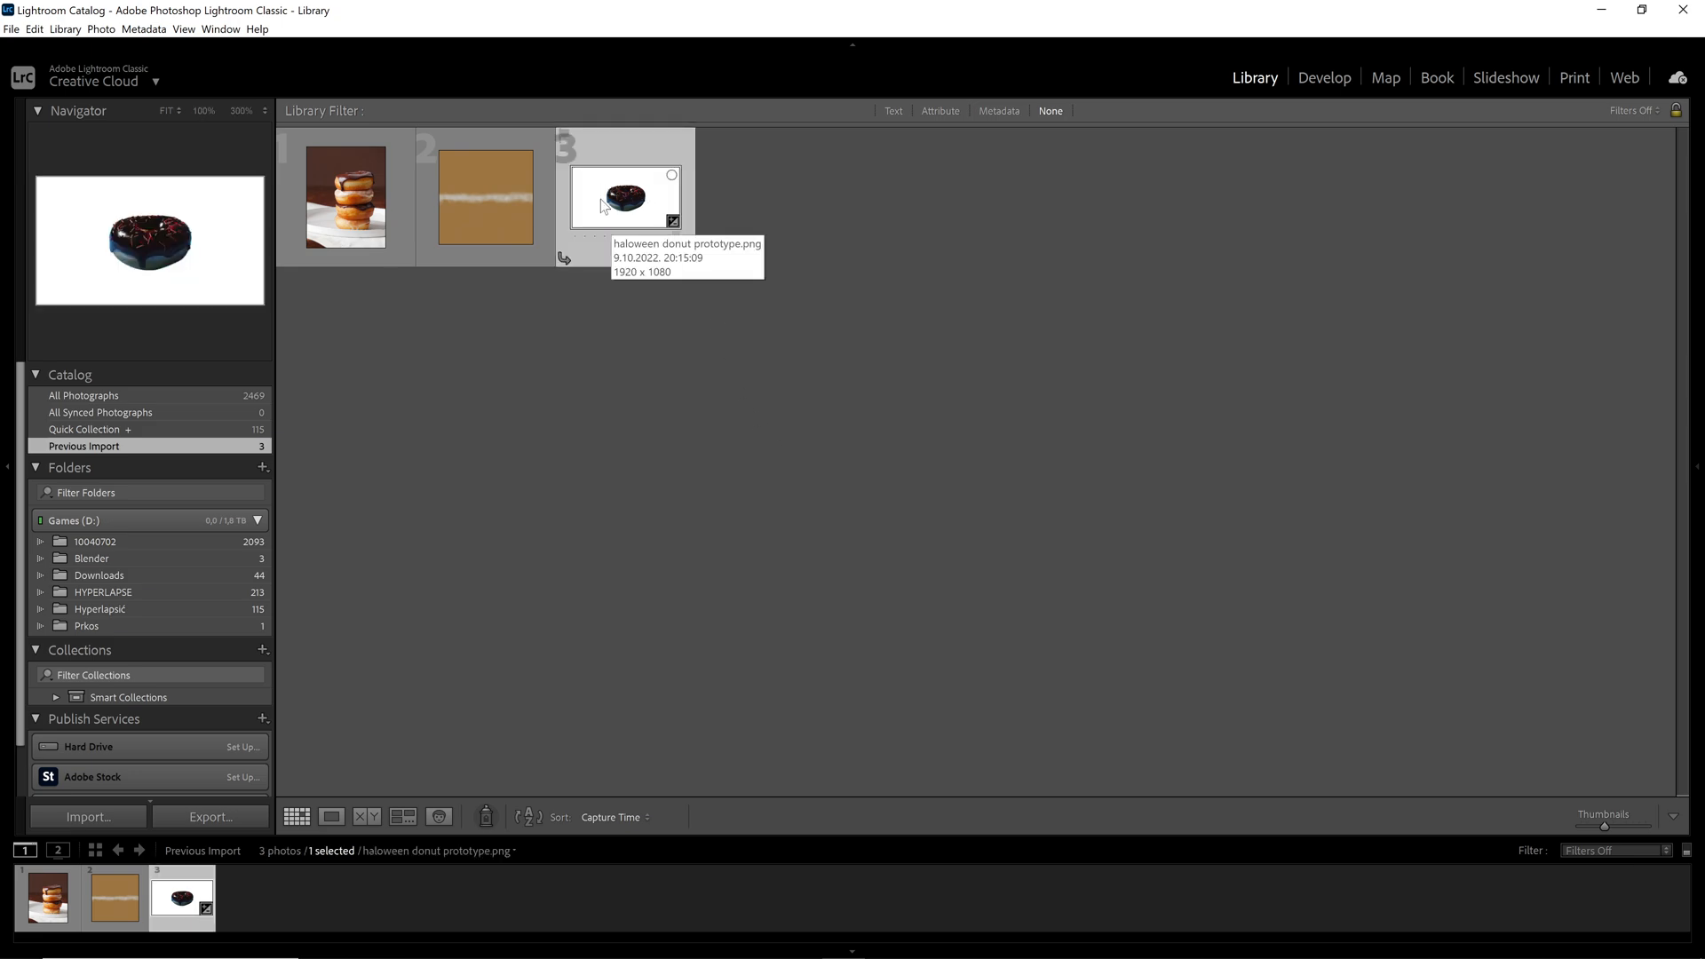
left_click(1116, 187)
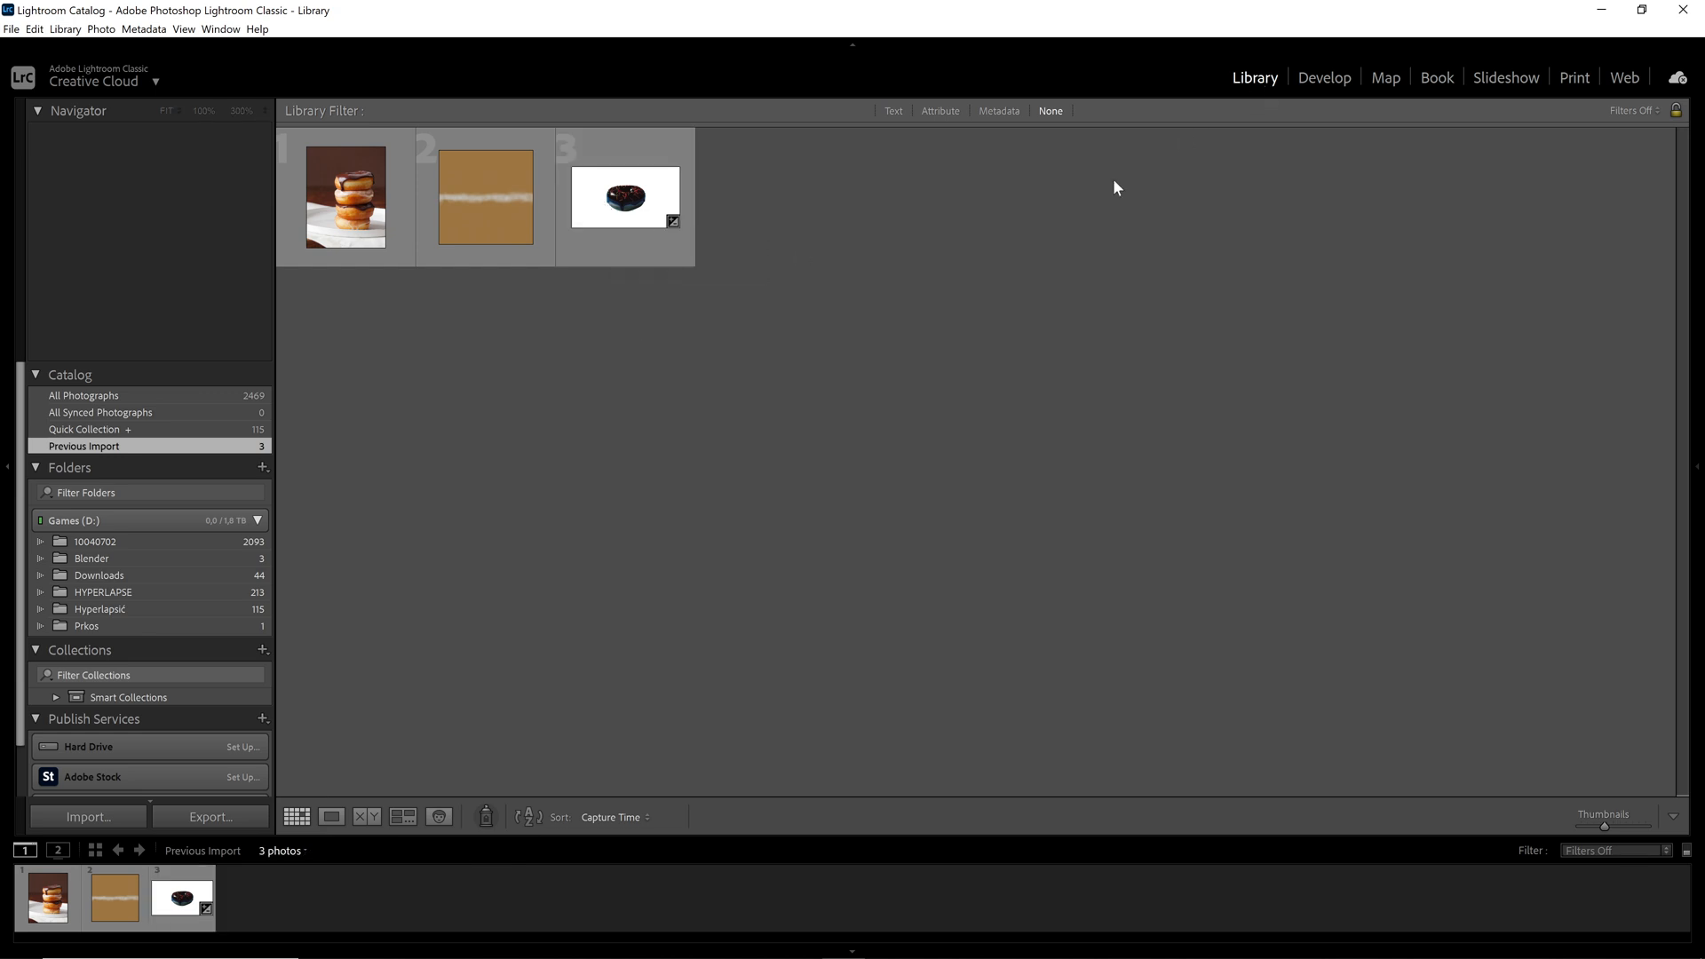
left_click(625, 196)
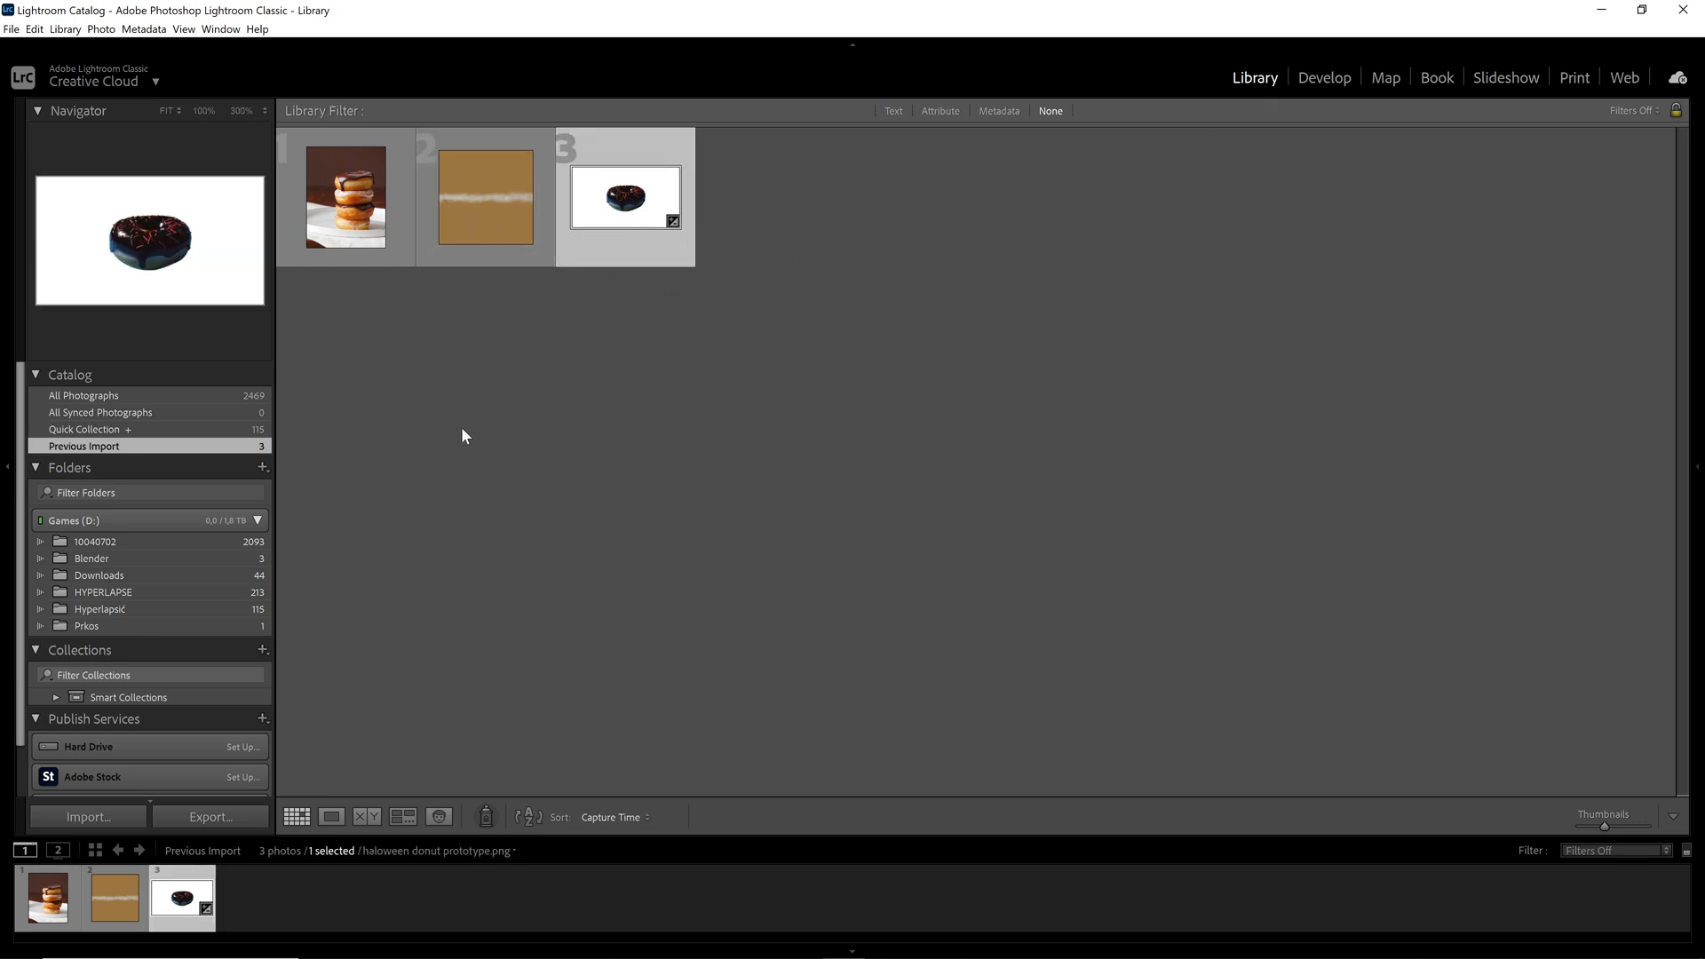
Start File > Export to bring up the Export One File dialog.
left_click(11, 32)
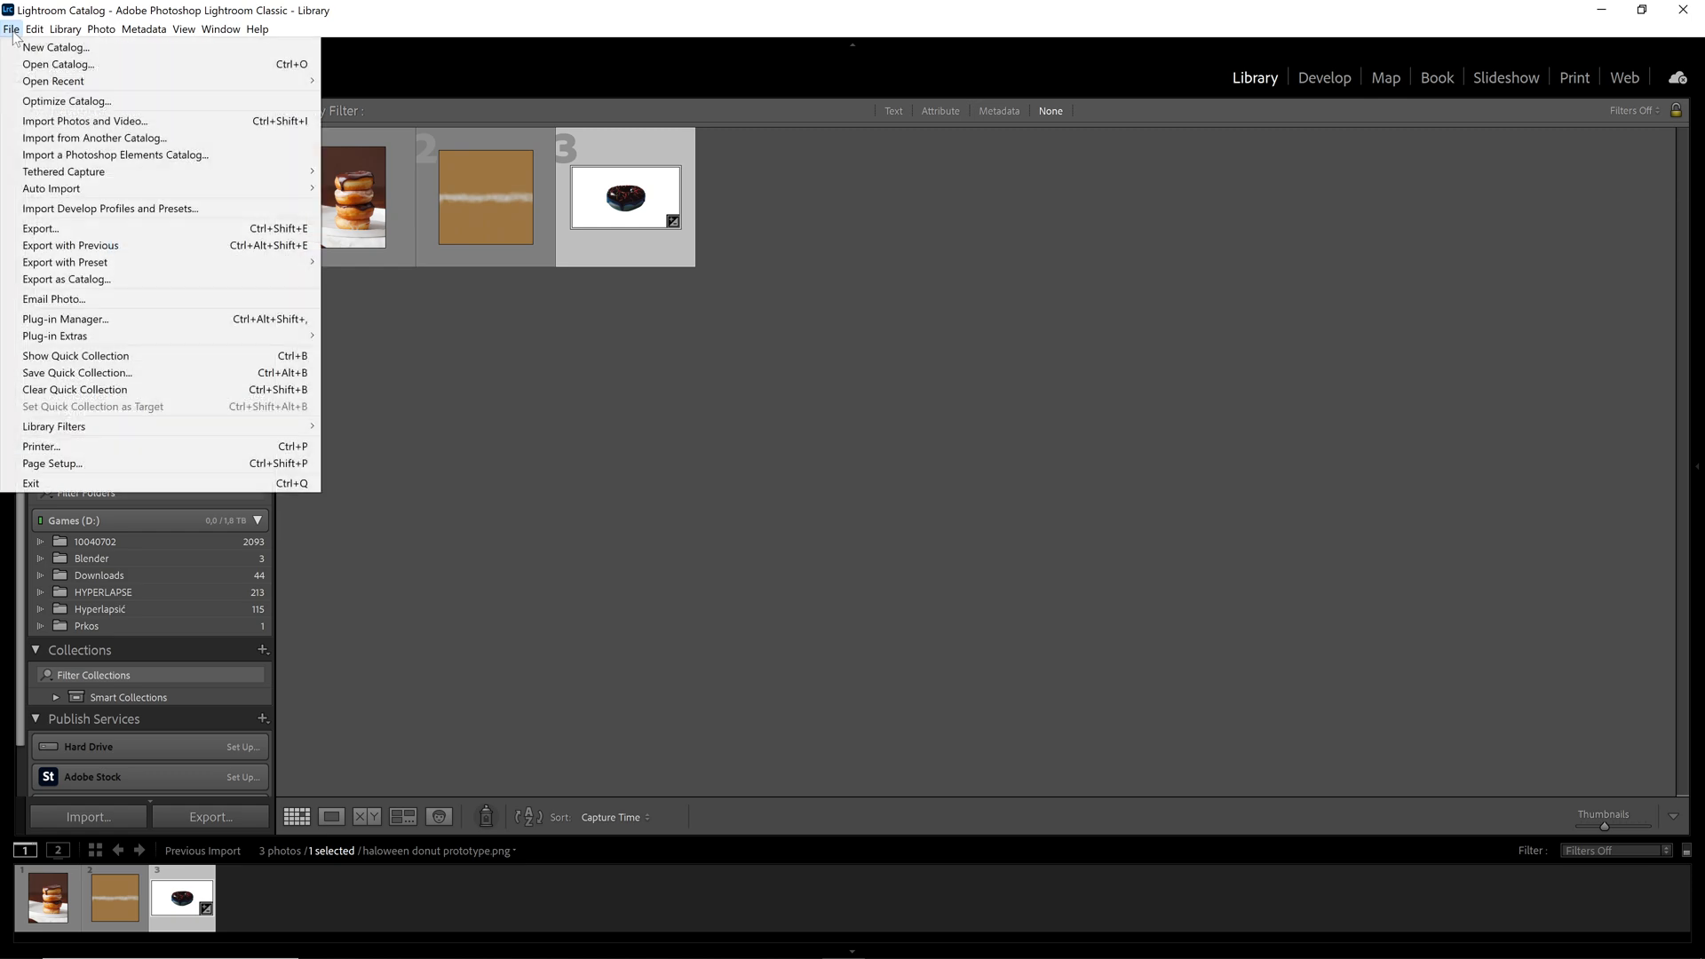
left_click(32, 227)
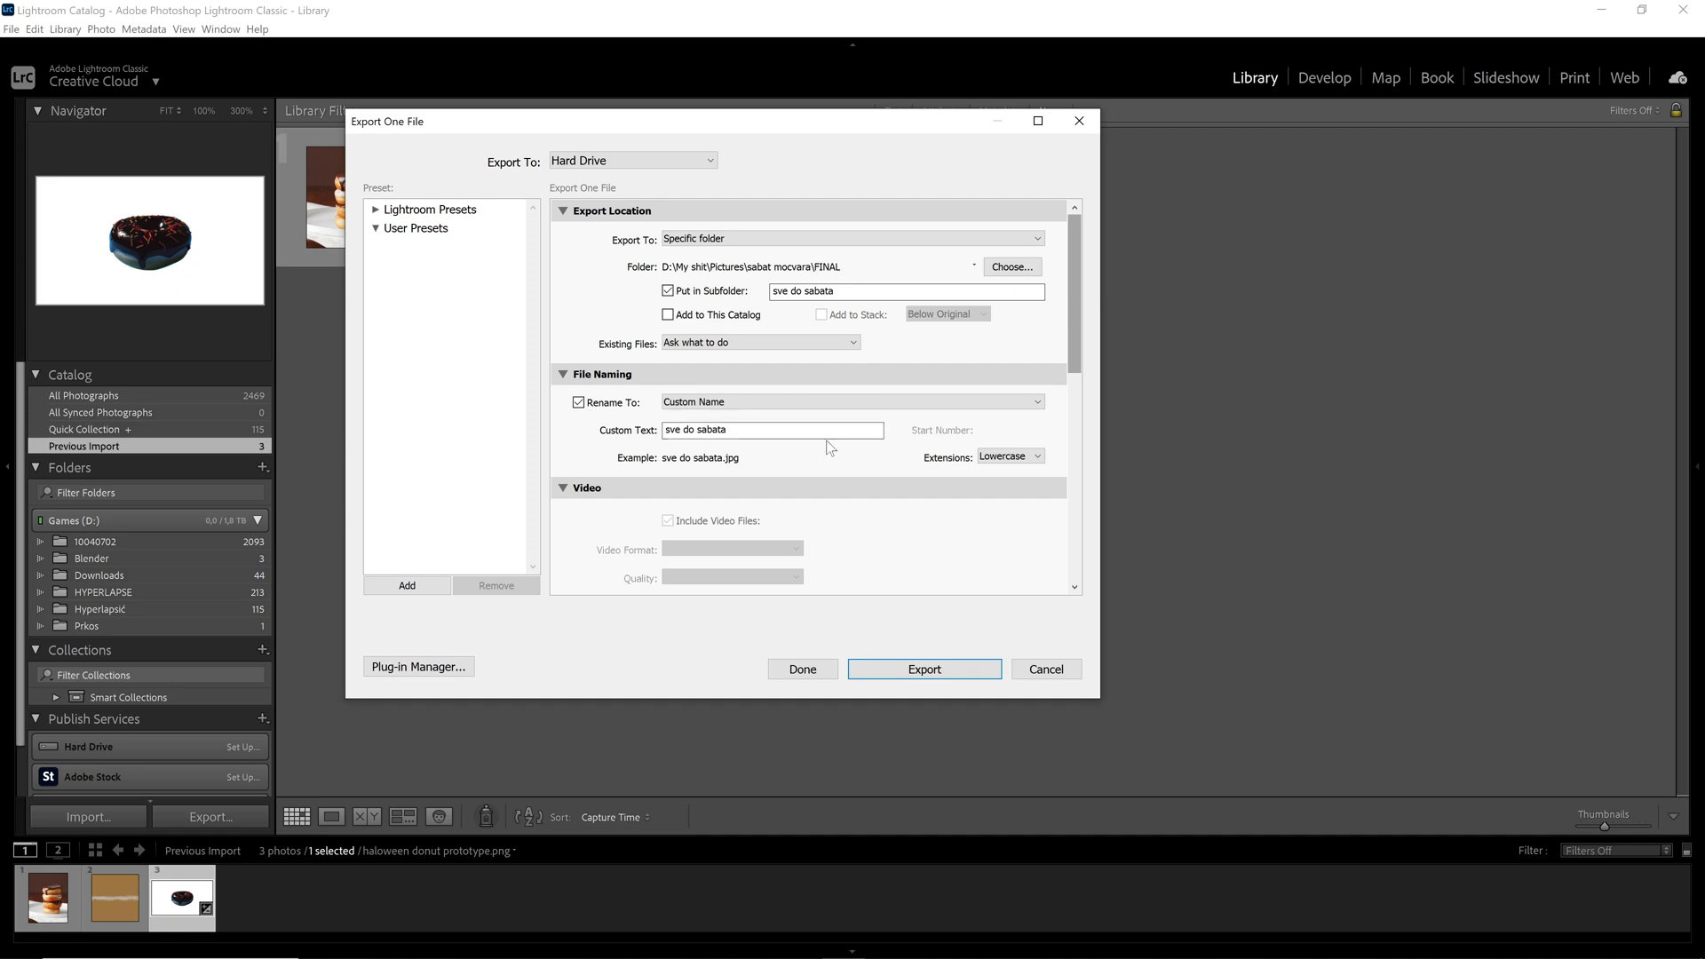
scroll("down", 3)
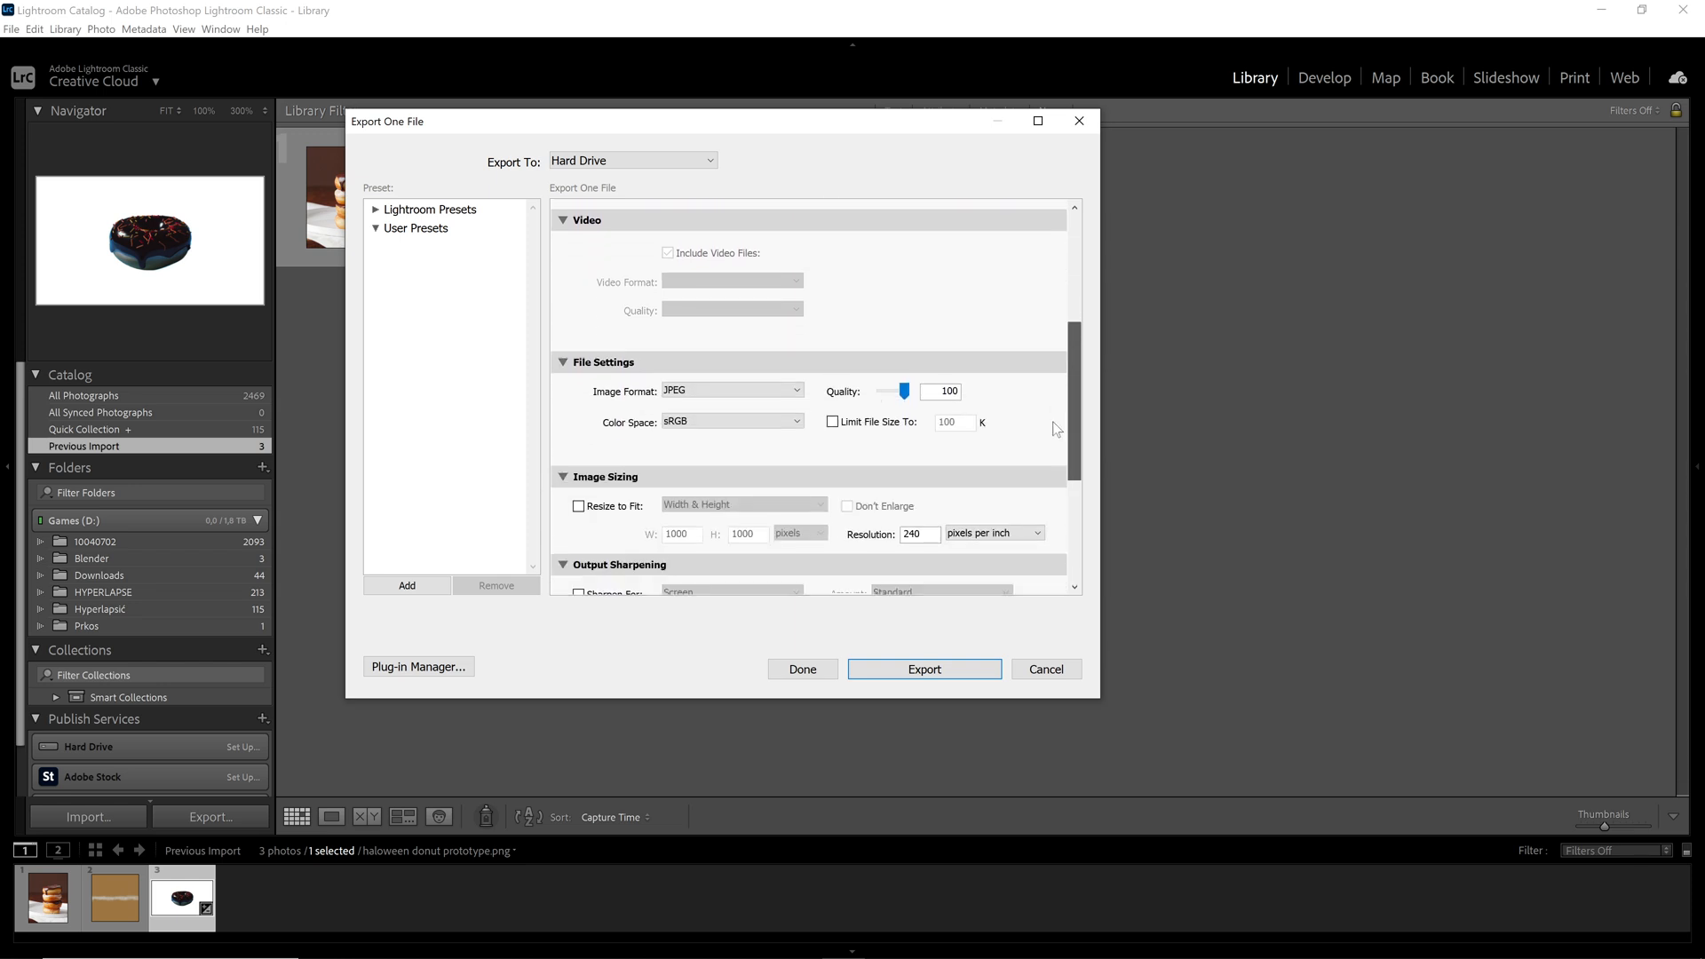
scroll("down", 3)
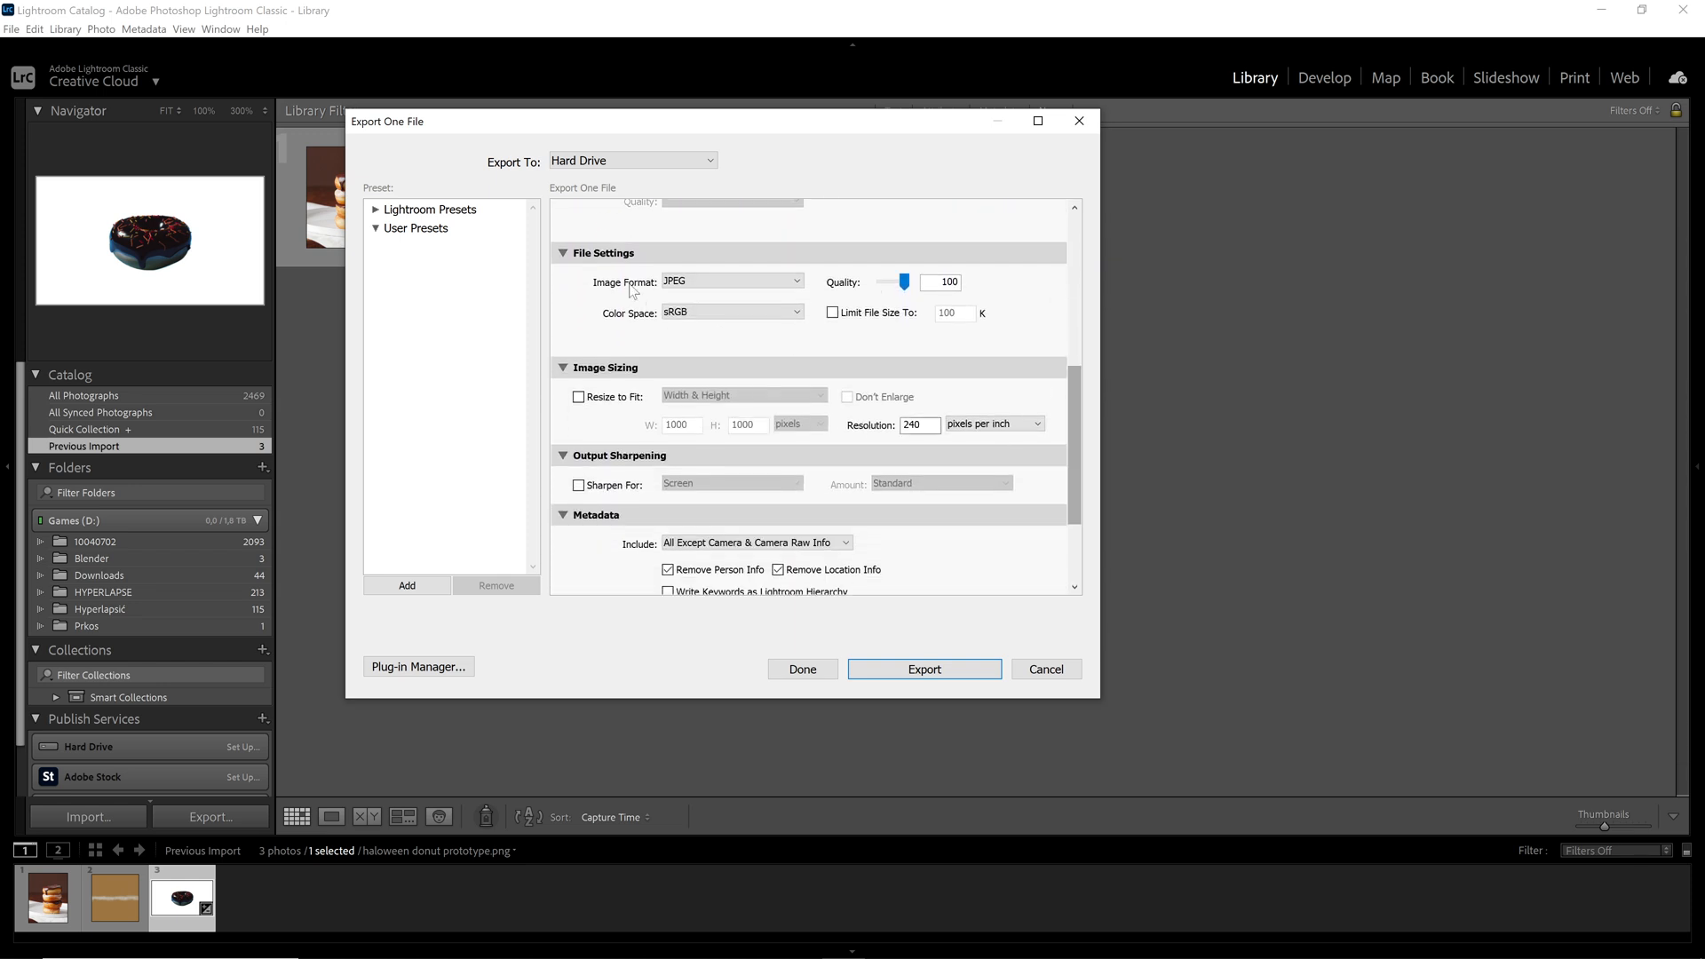
mouse_move(654, 384)
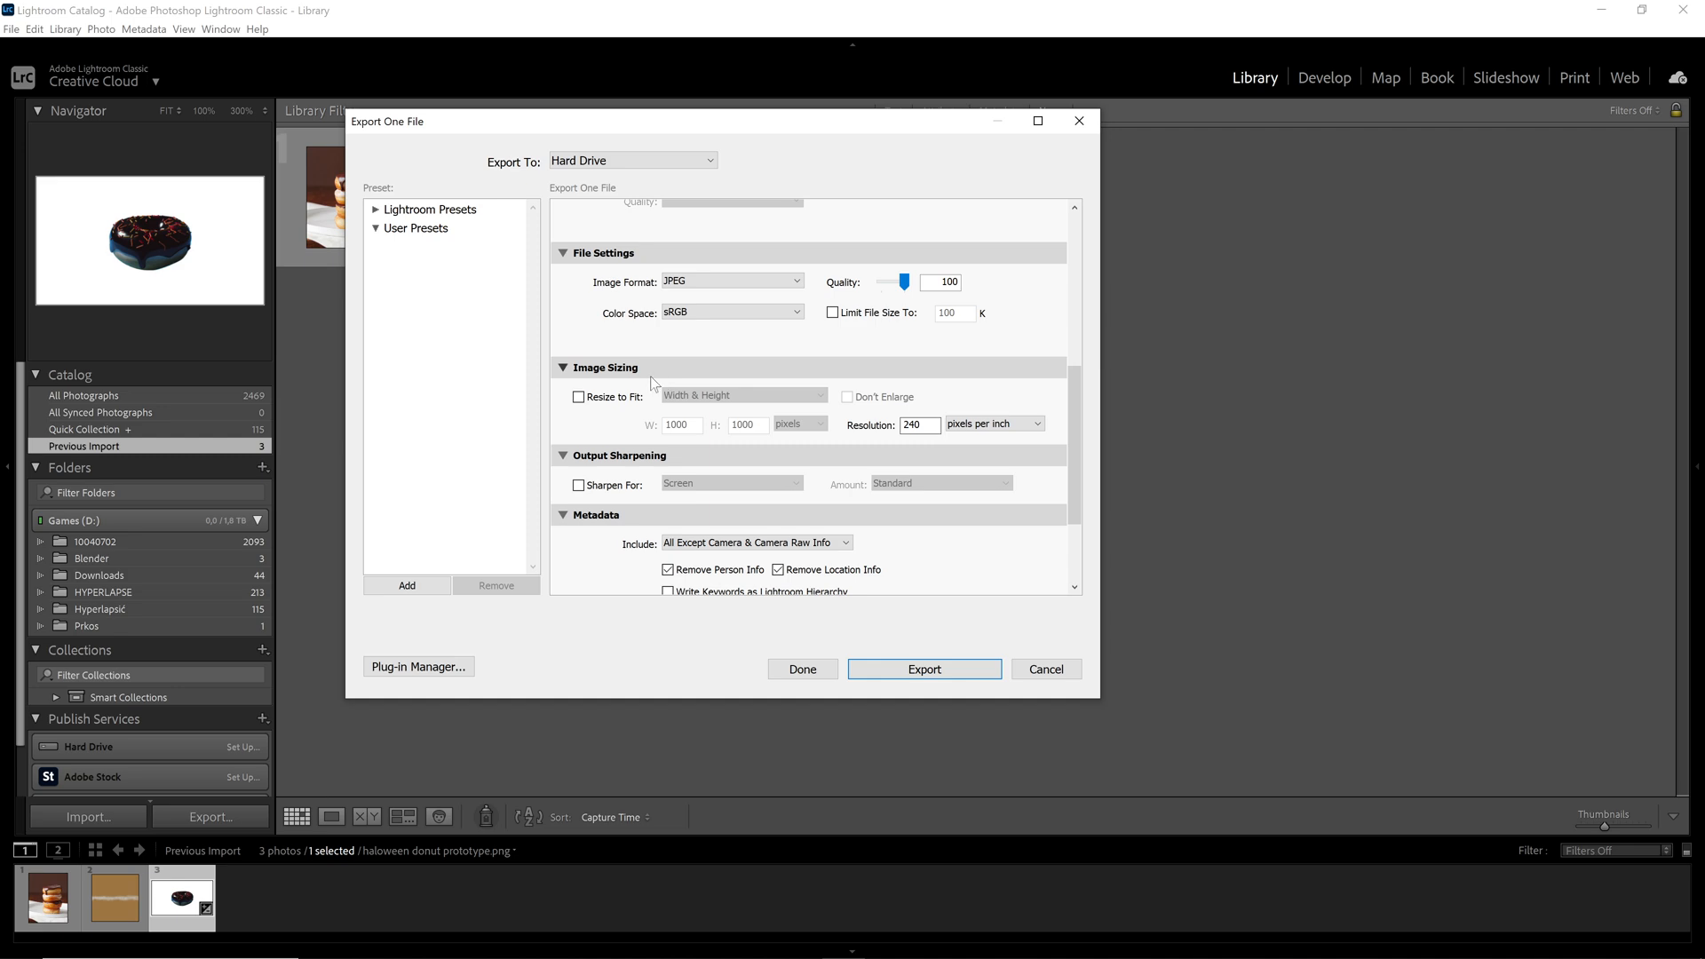
mouse_move(678, 341)
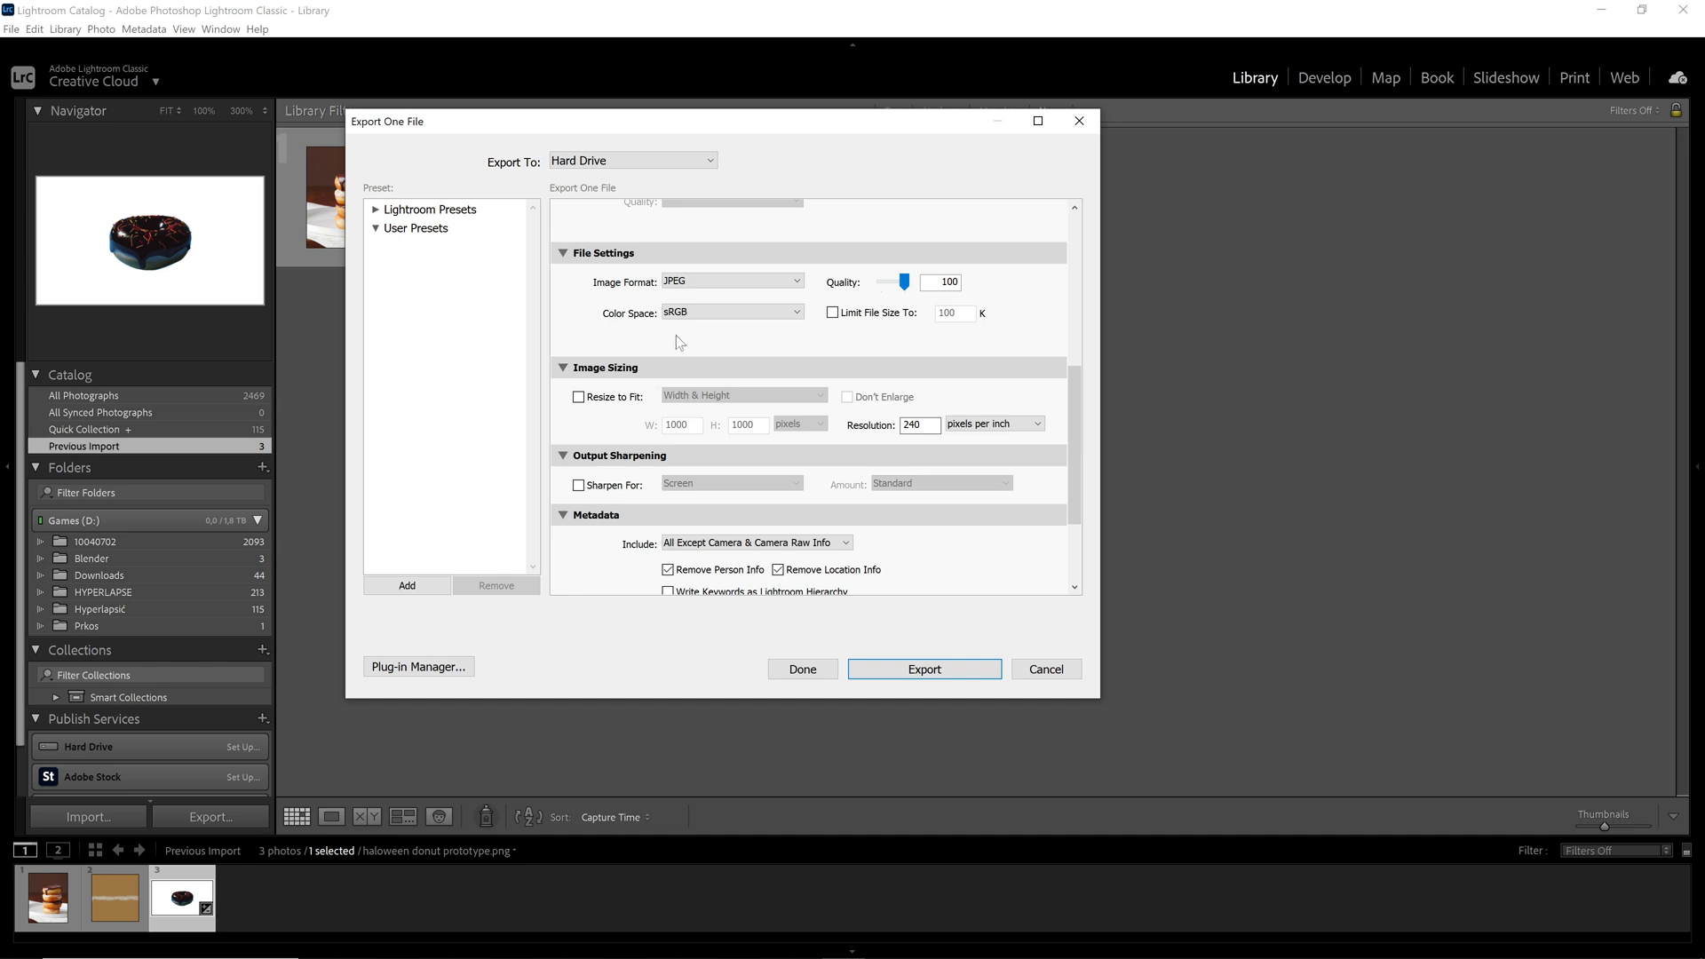
left_click(732, 281)
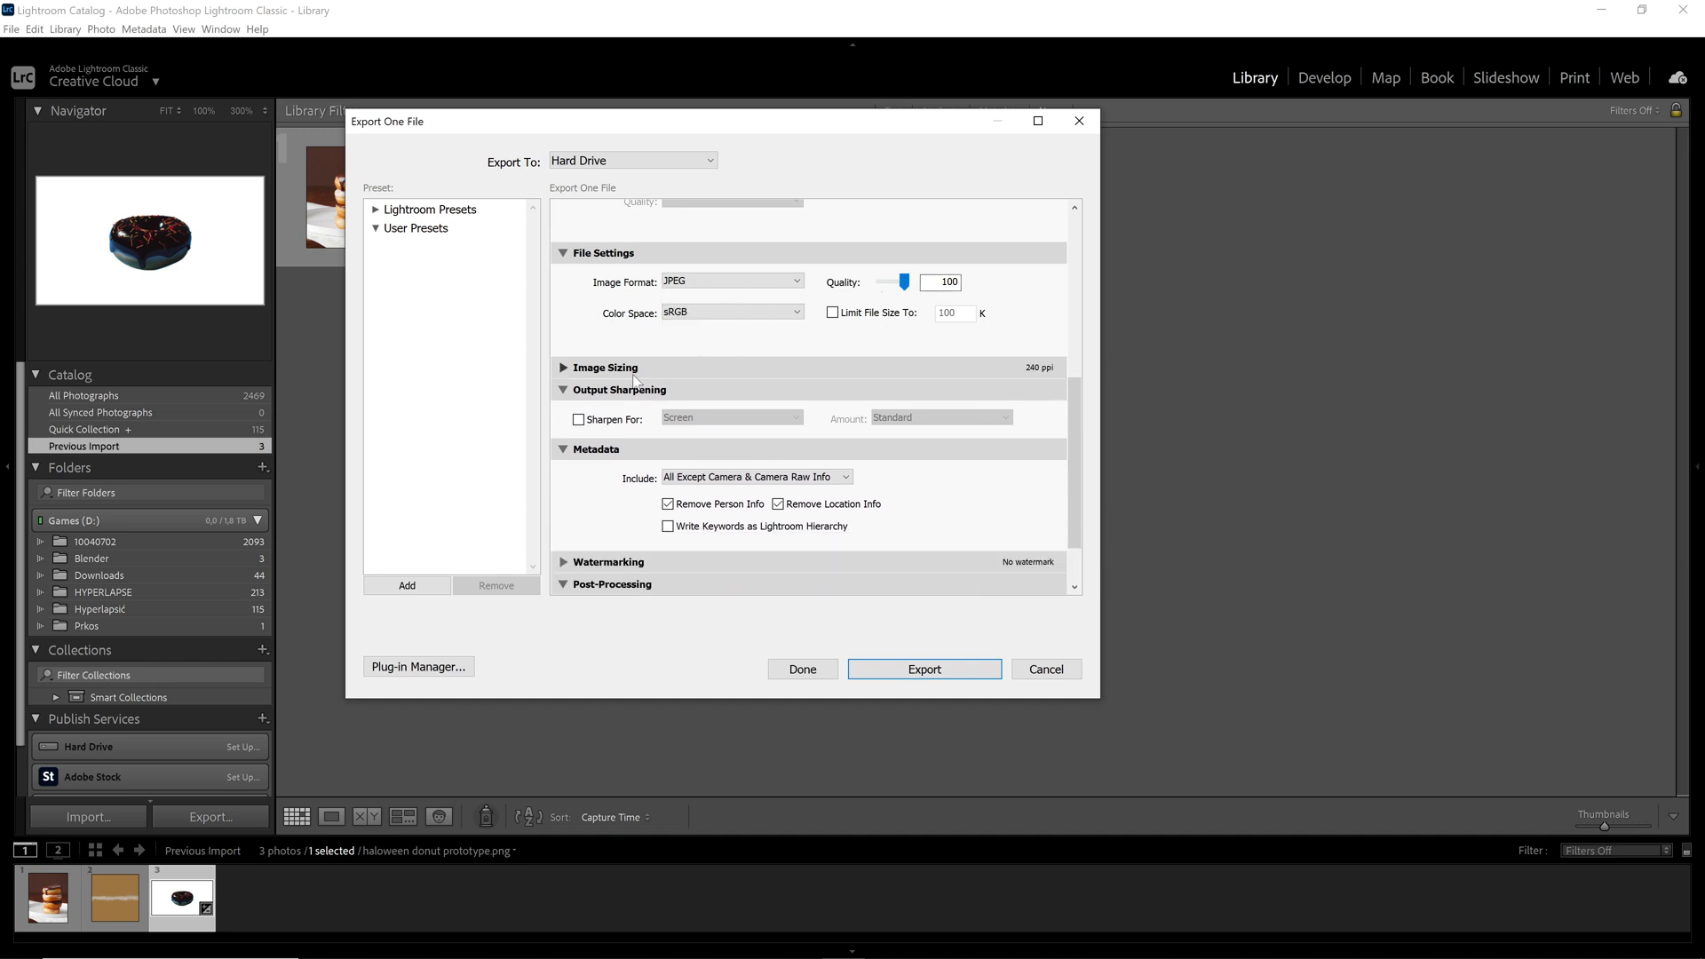
left_click(562, 366)
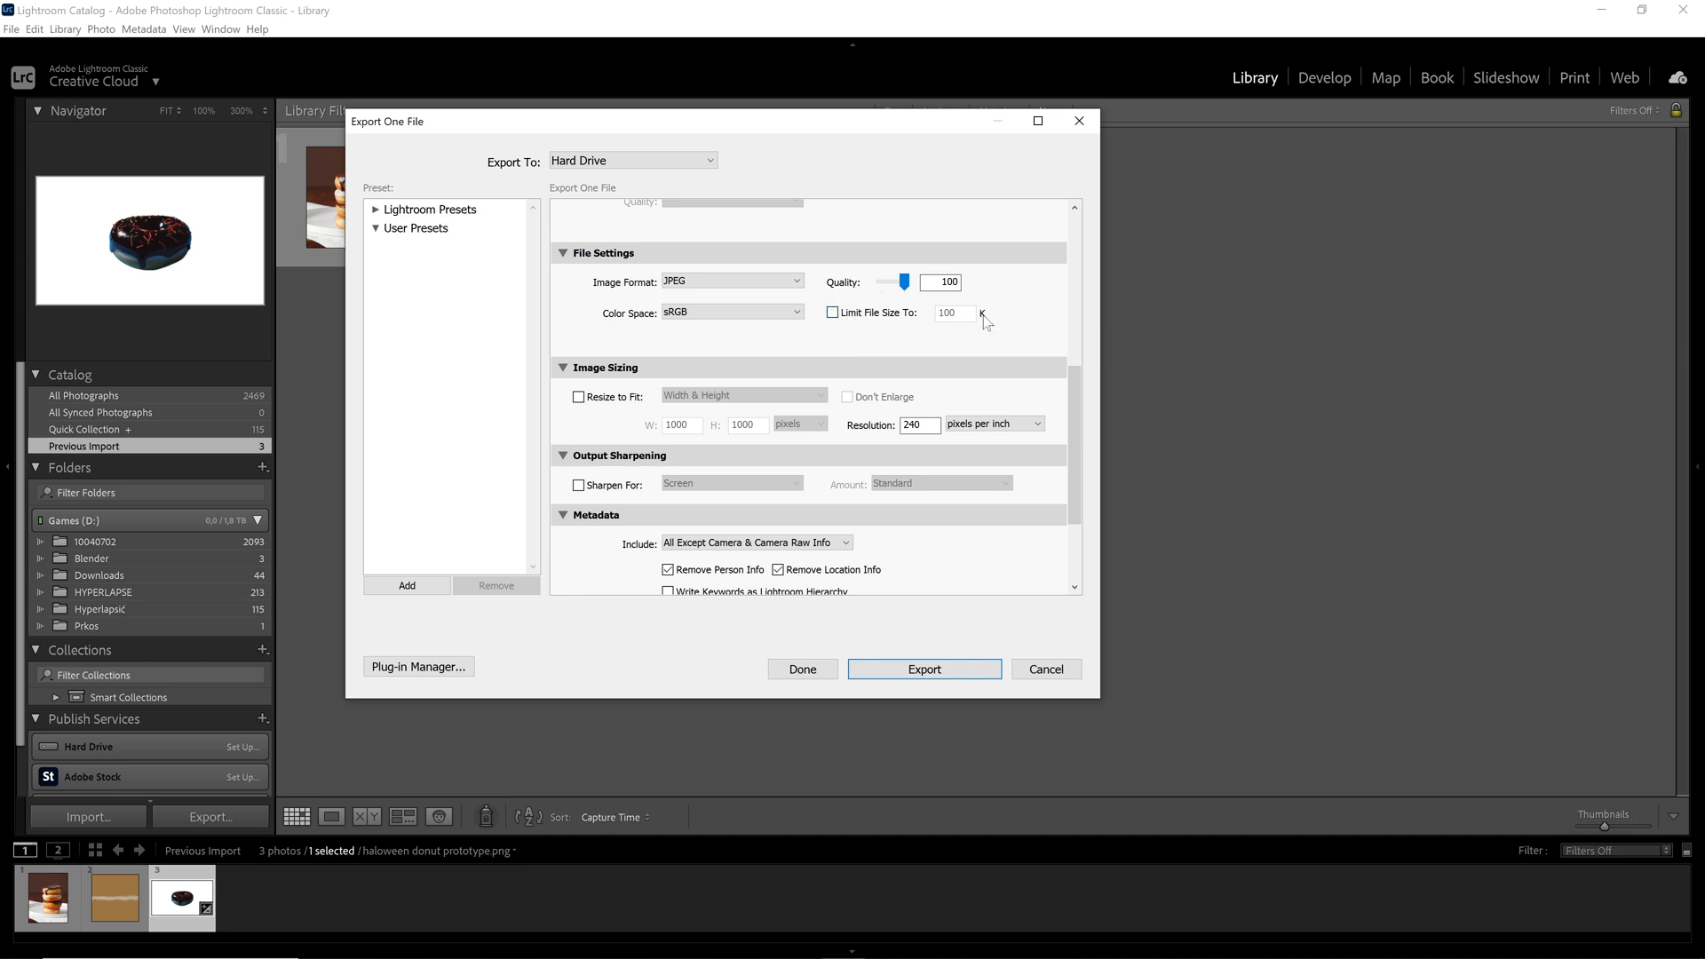
mouse_move(952, 348)
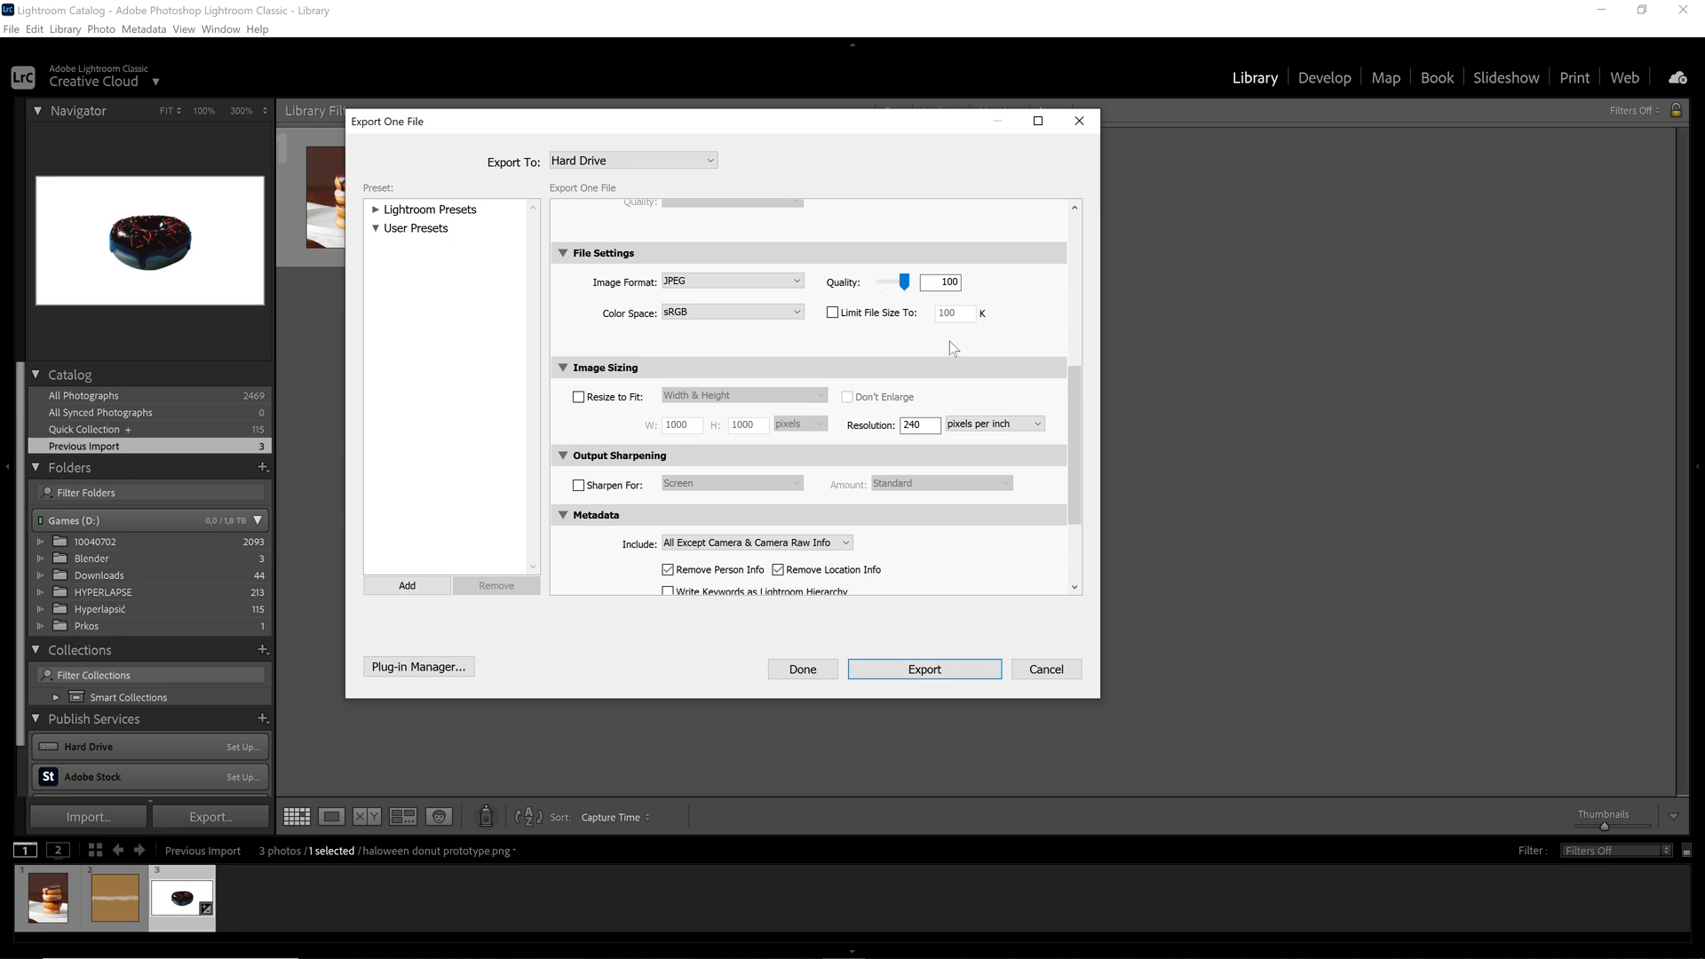
mouse_move(586, 384)
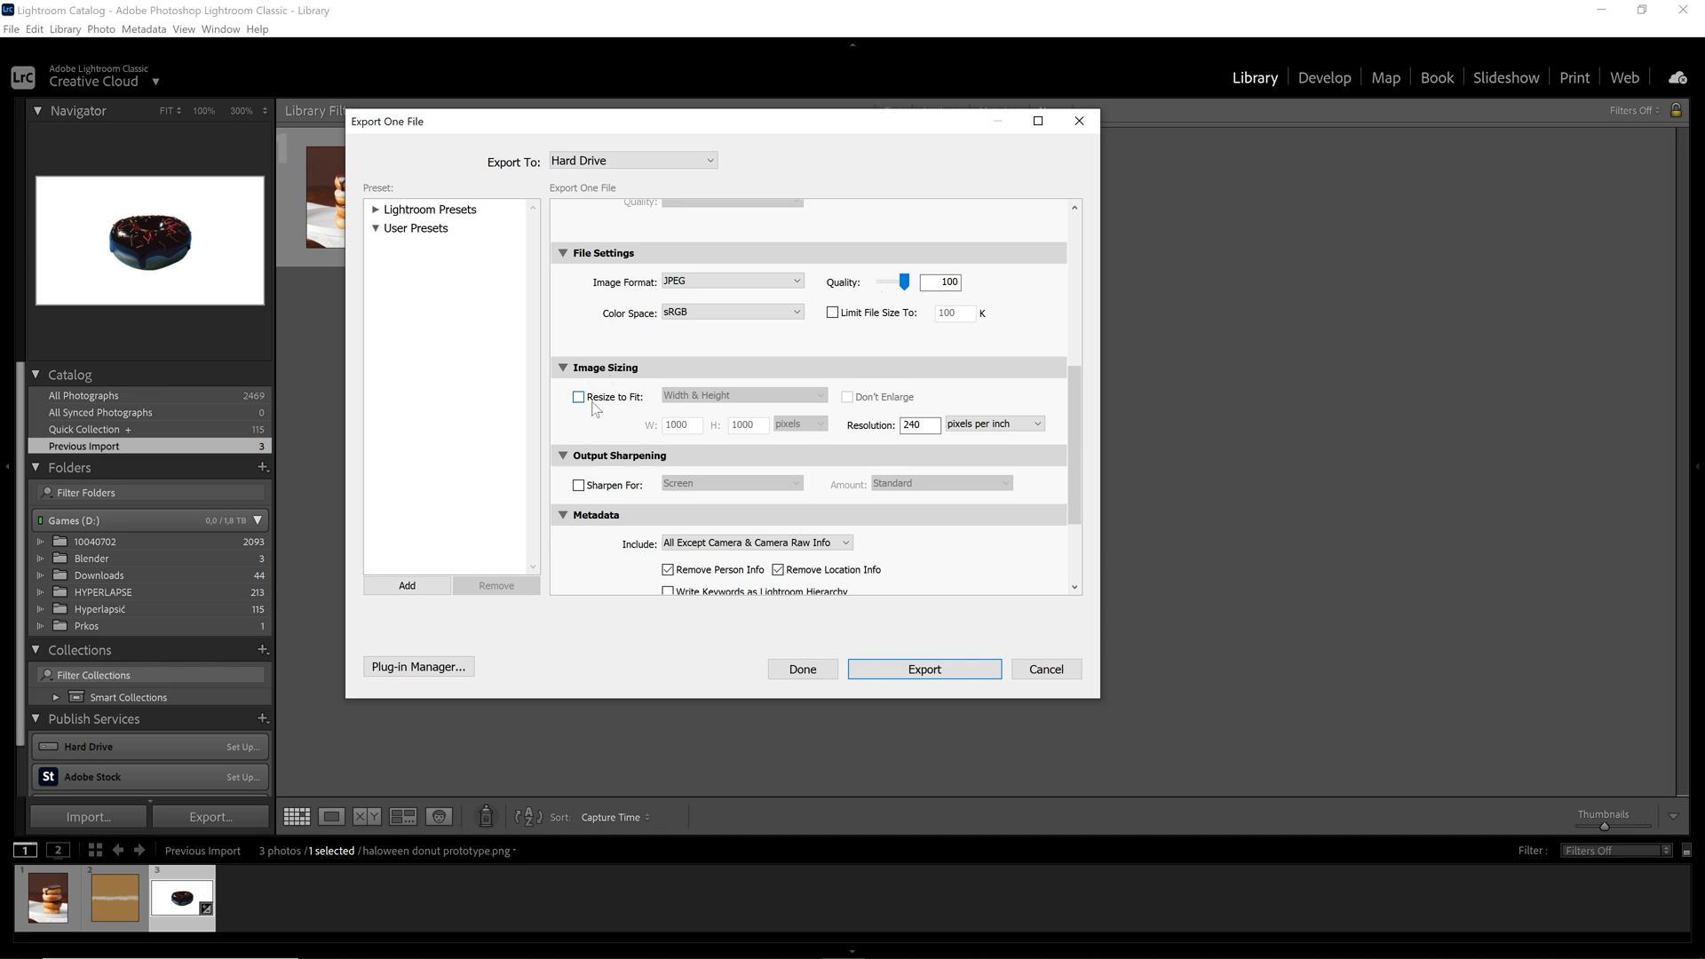
mouse_move(595, 408)
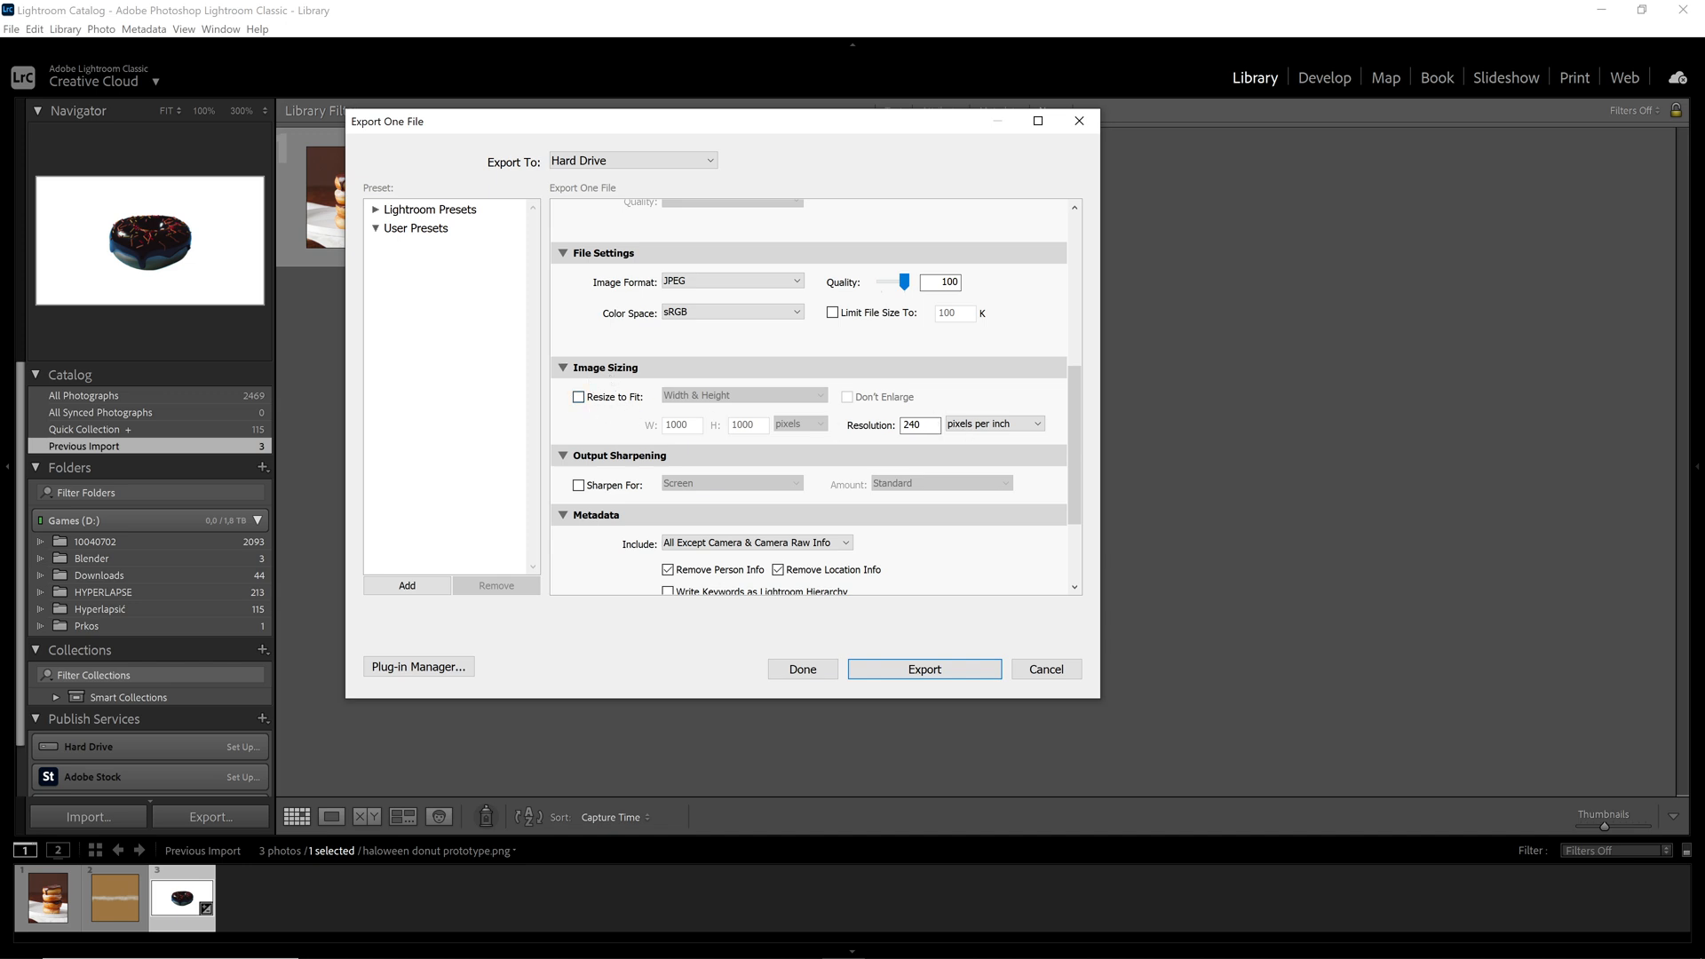
Set the Image Sizing resolution to 300 pixels per inch.
type("300")
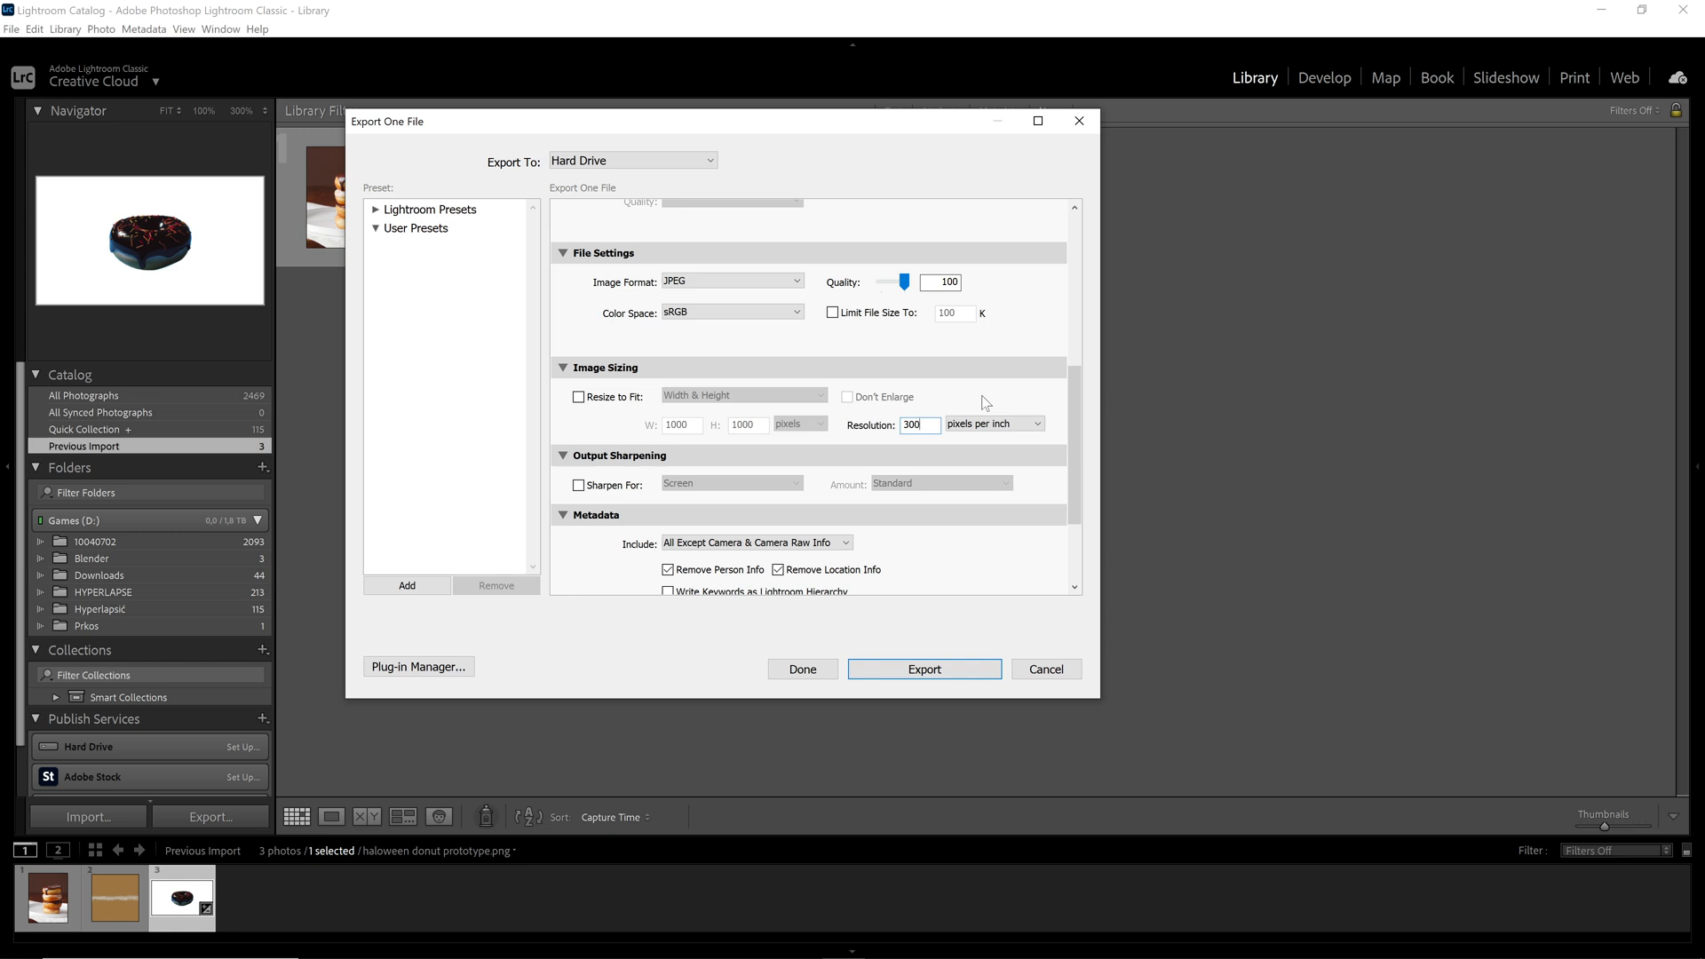
mouse_move(1014, 400)
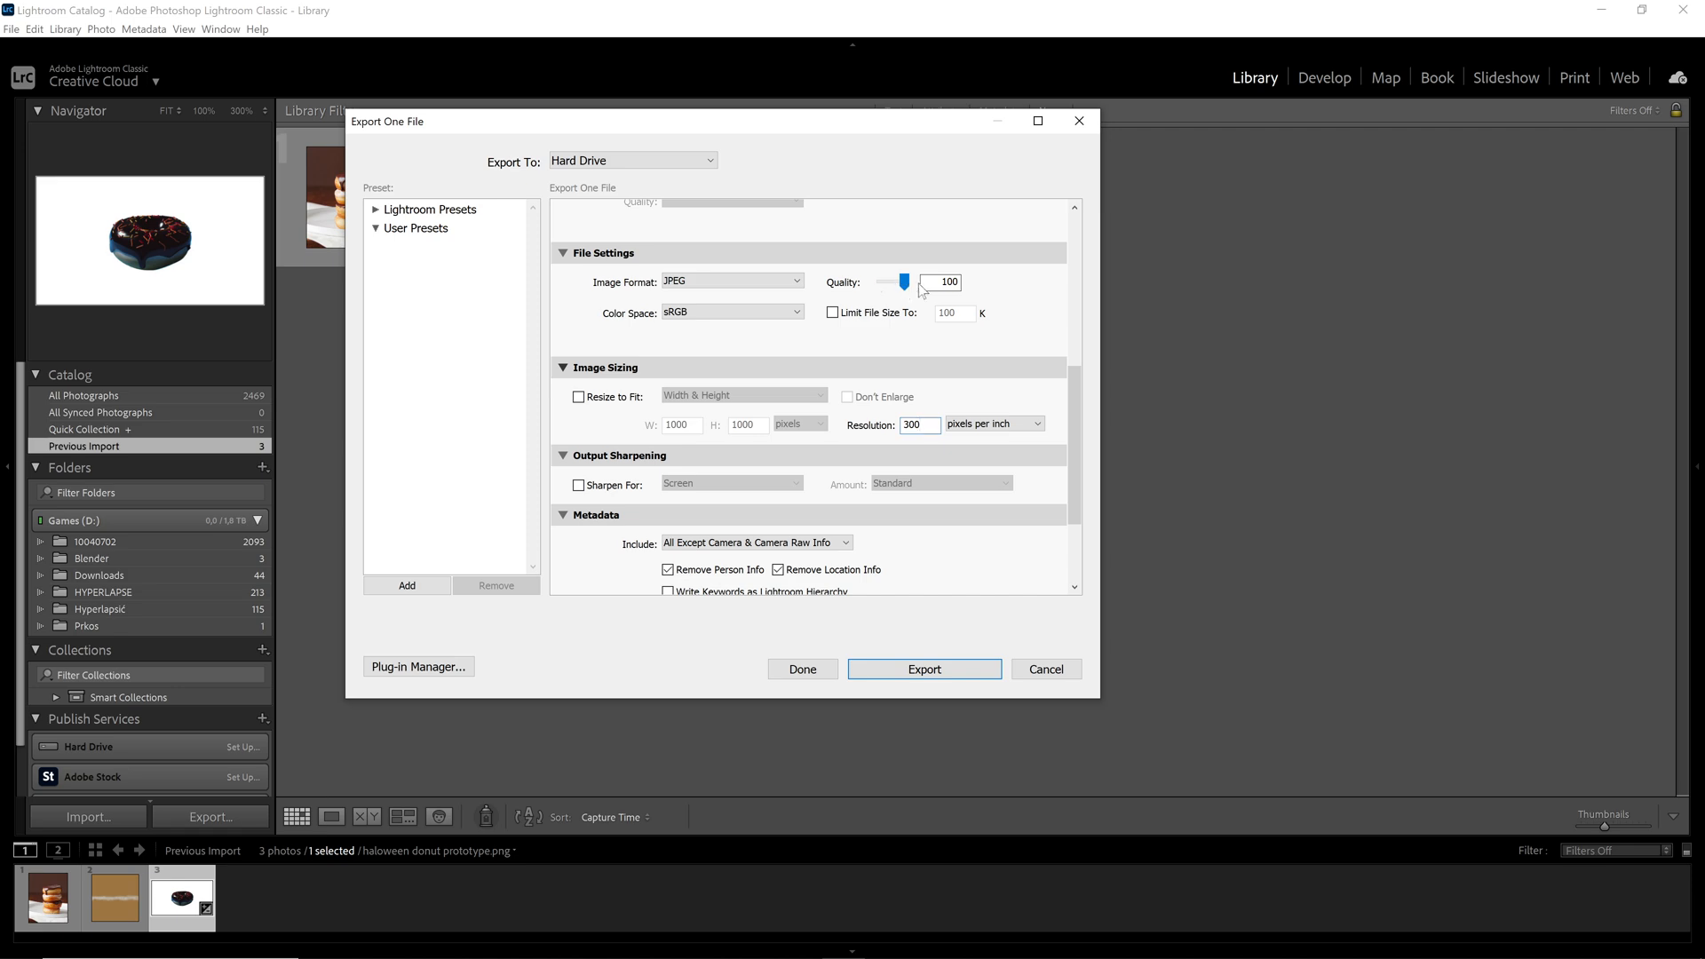
scroll("down", 3)
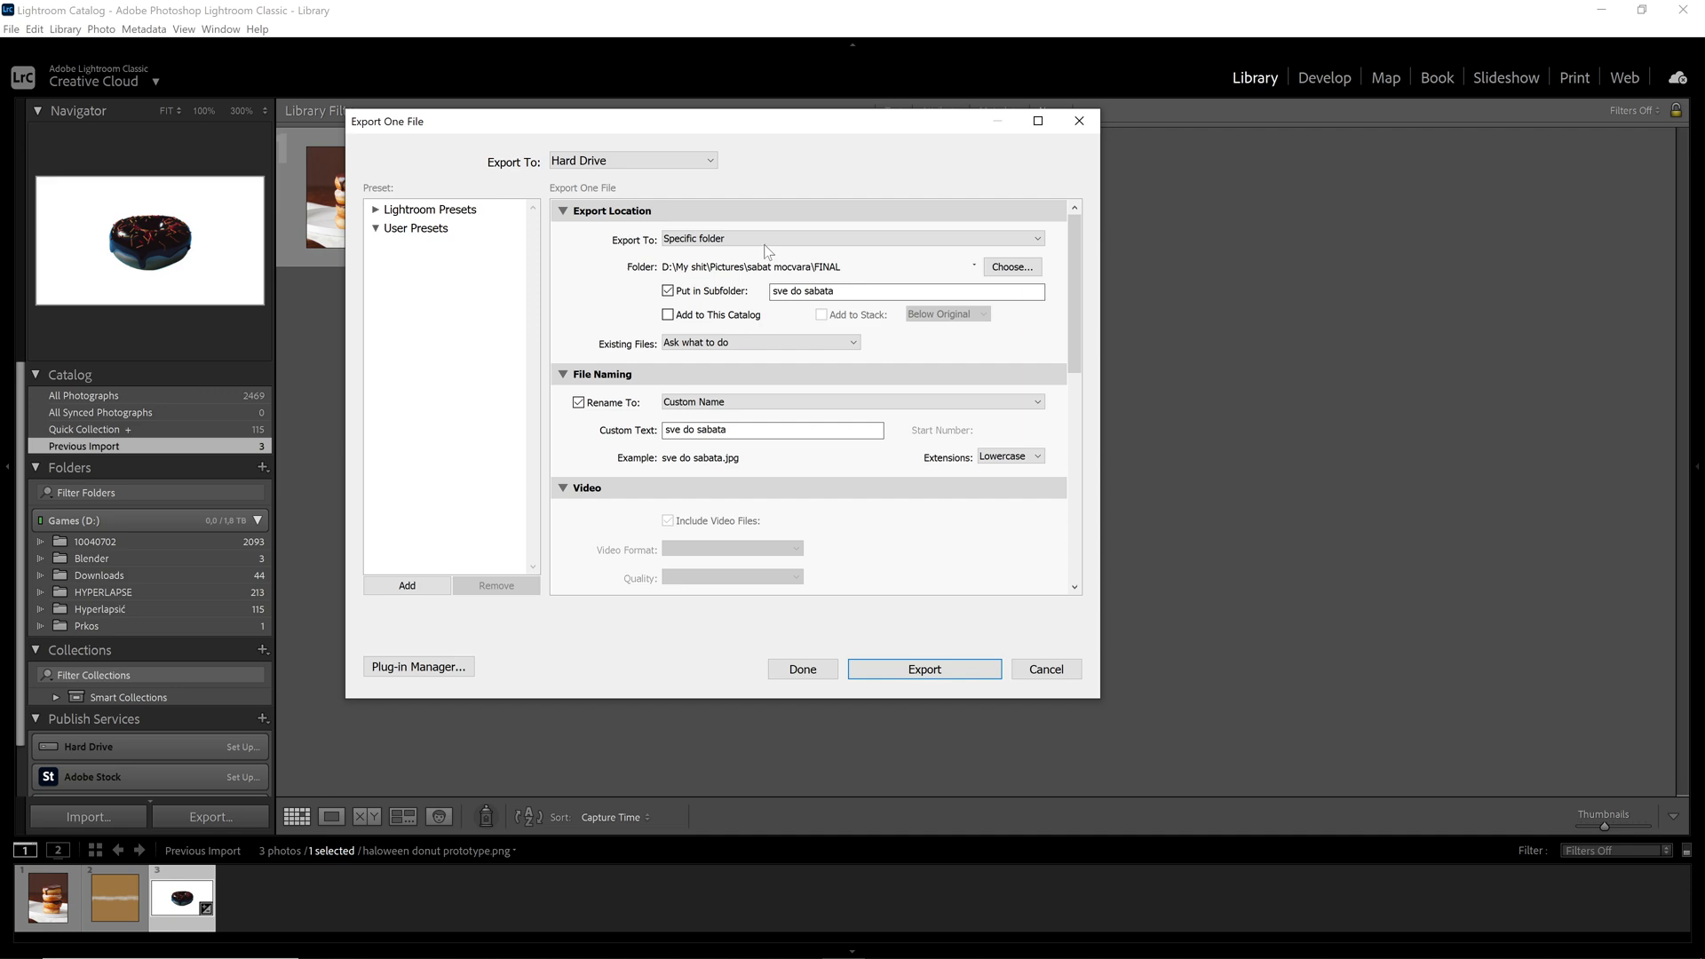
Confirm the export of the donut photo and return to the Library grid.
scroll("down", 3)
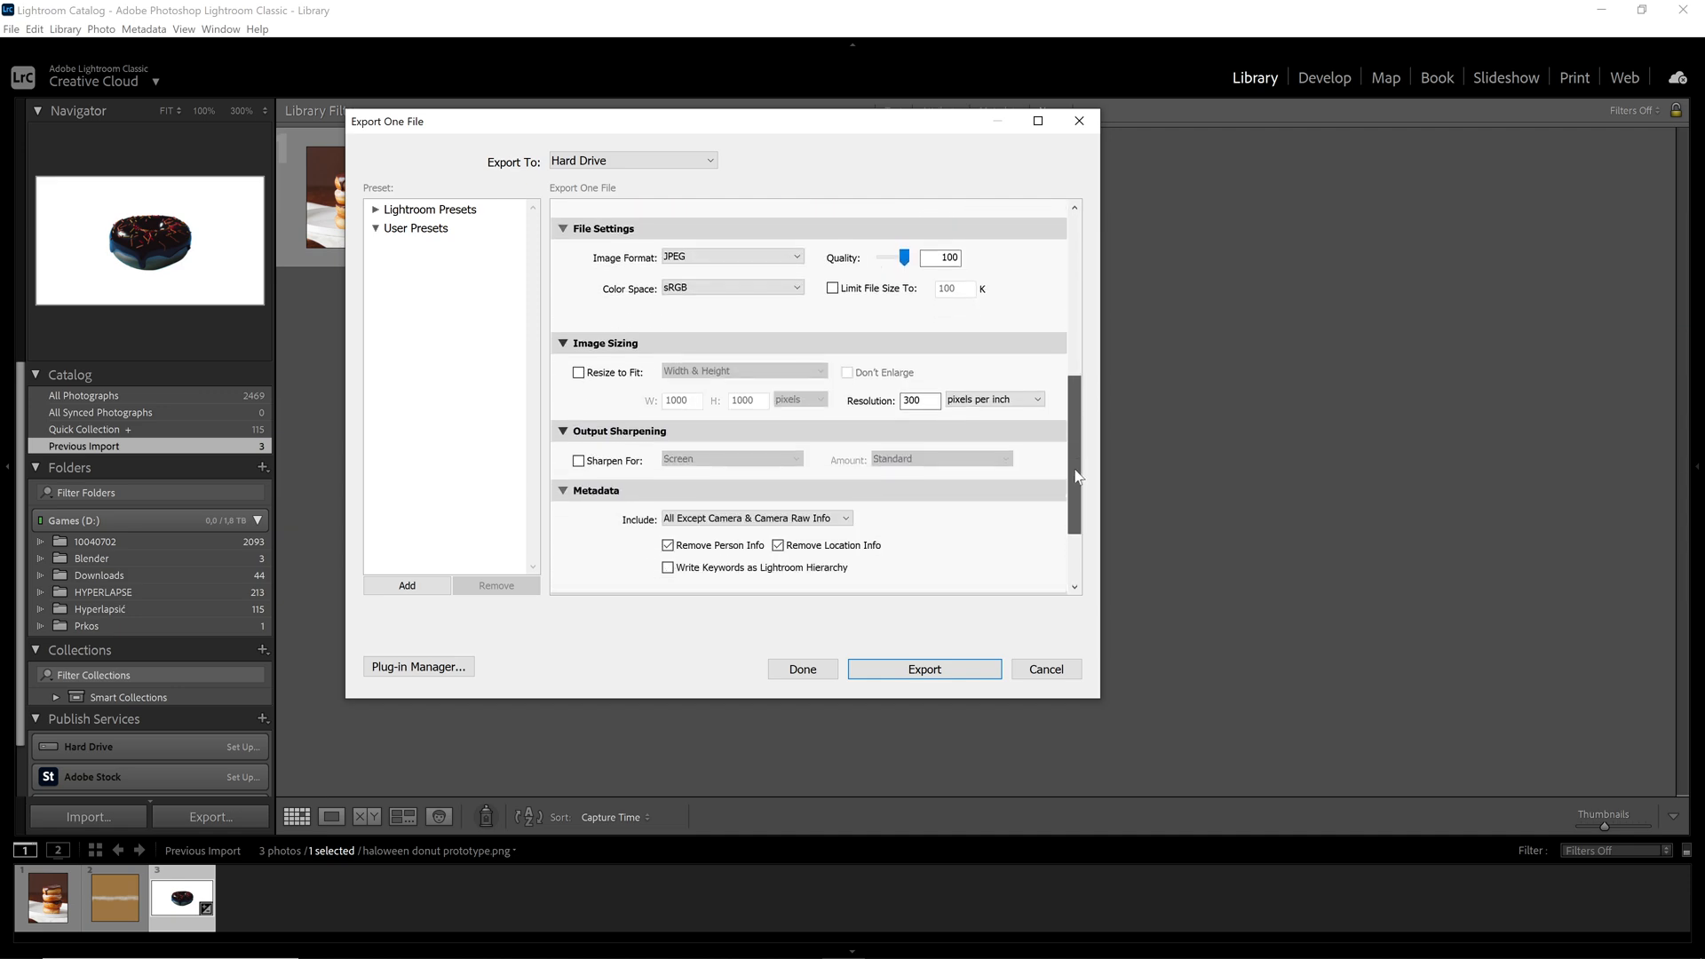
mouse_move(947, 675)
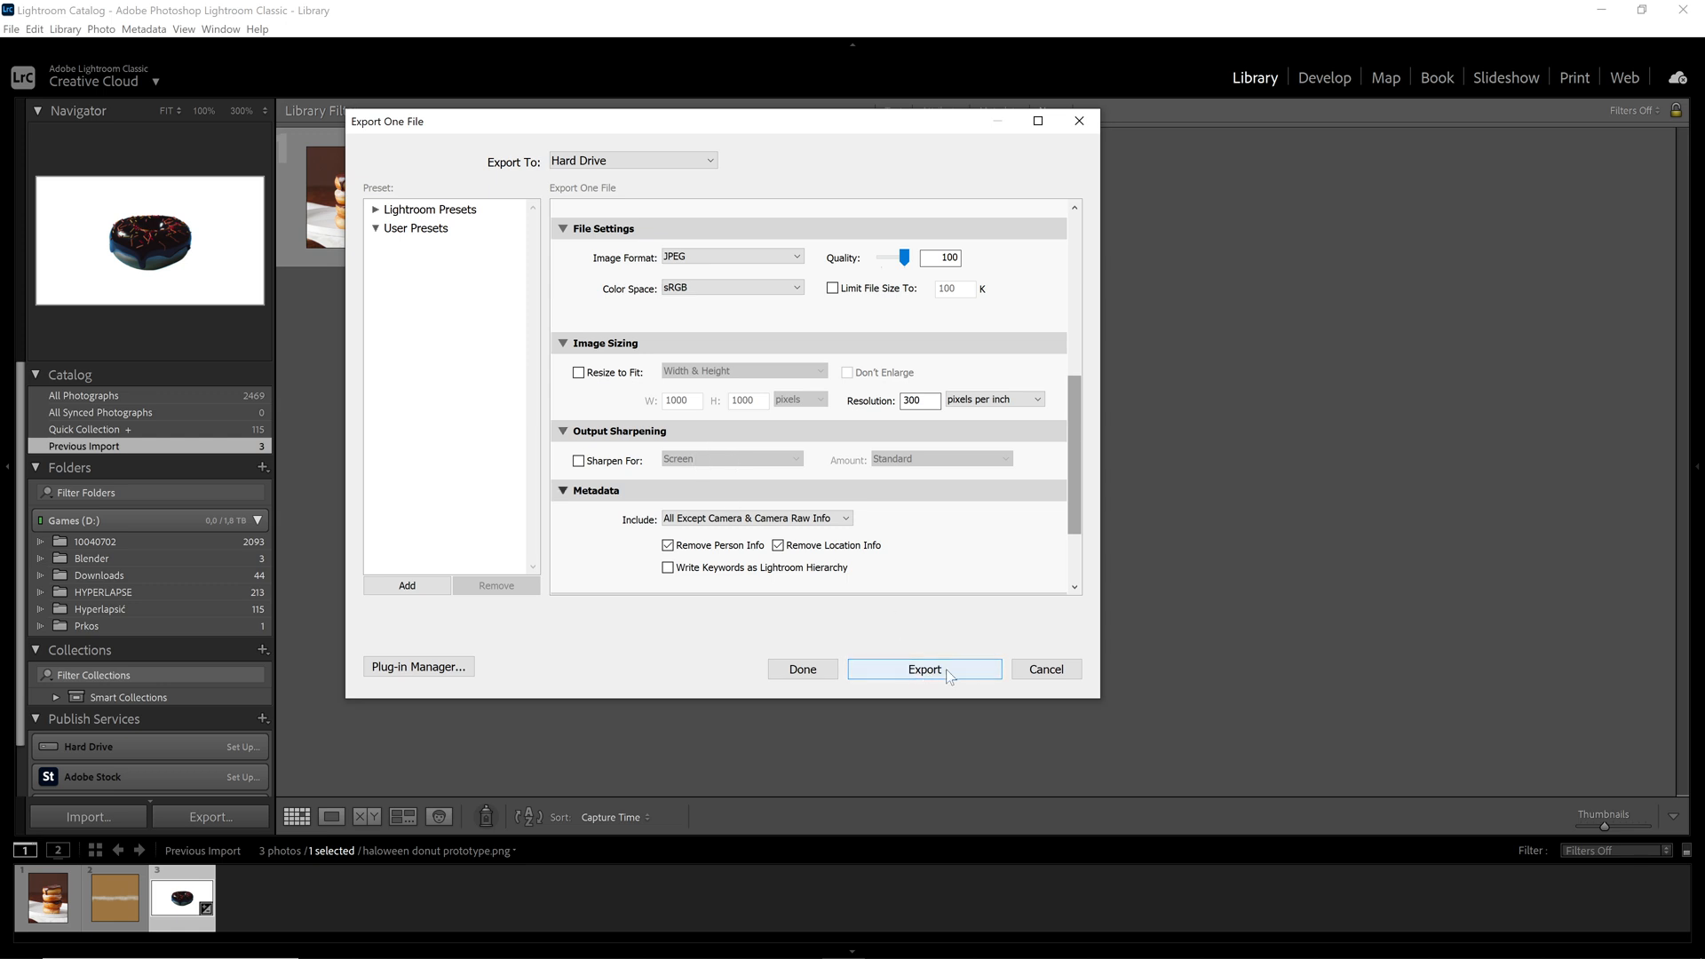
left_click(923, 669)
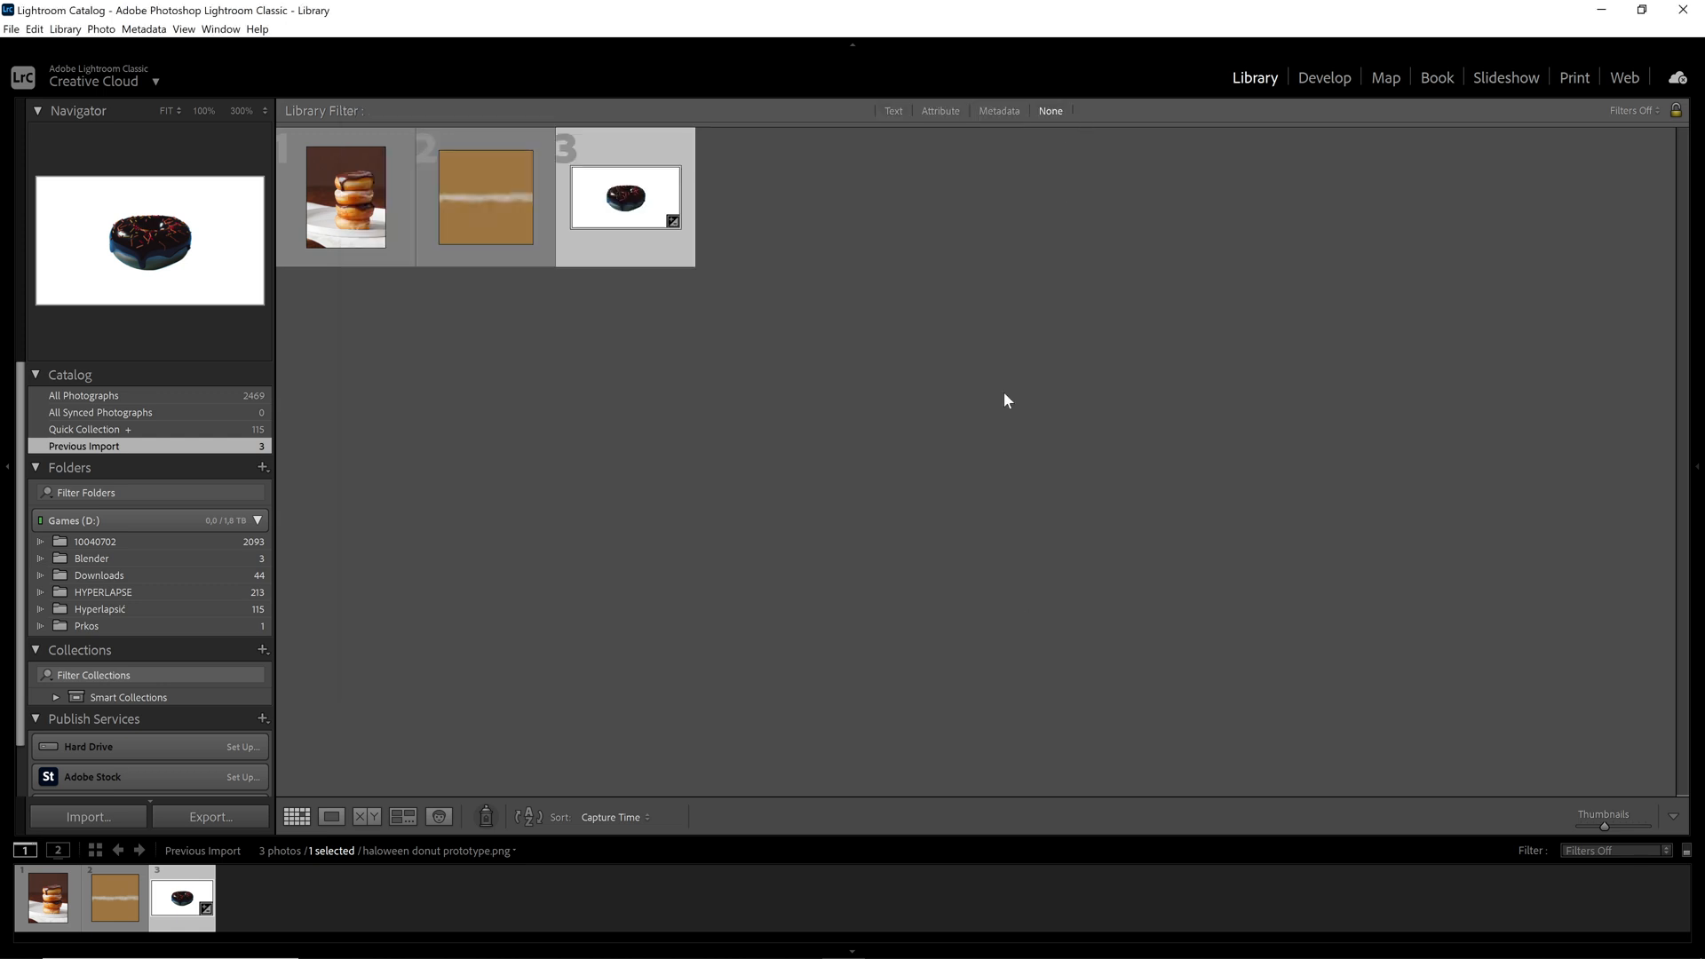